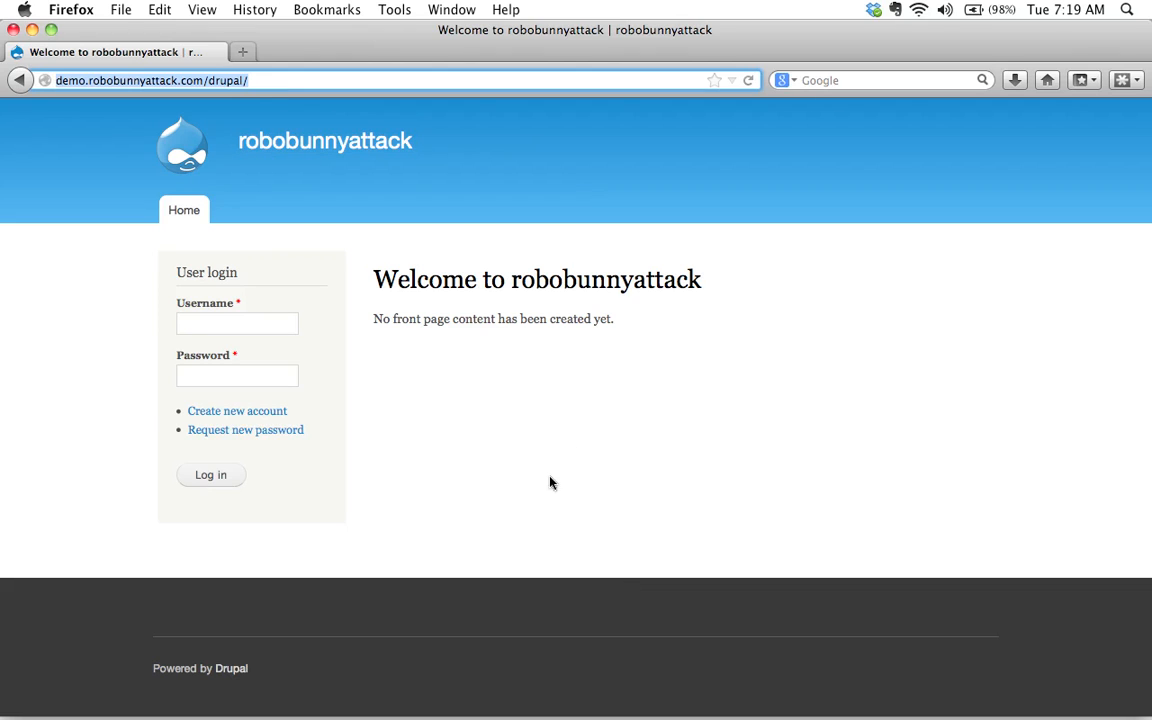
mouse_move(528, 458)
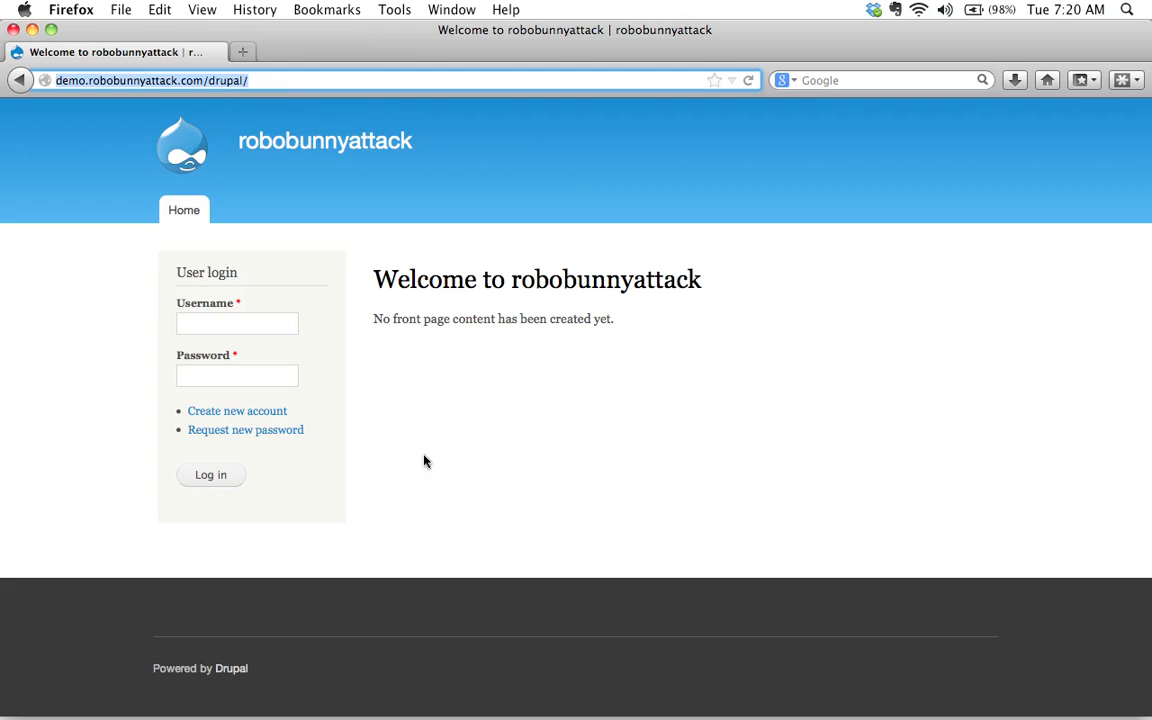
Work in the front-page login block's username and password fields without signing in.
left_click(236, 324)
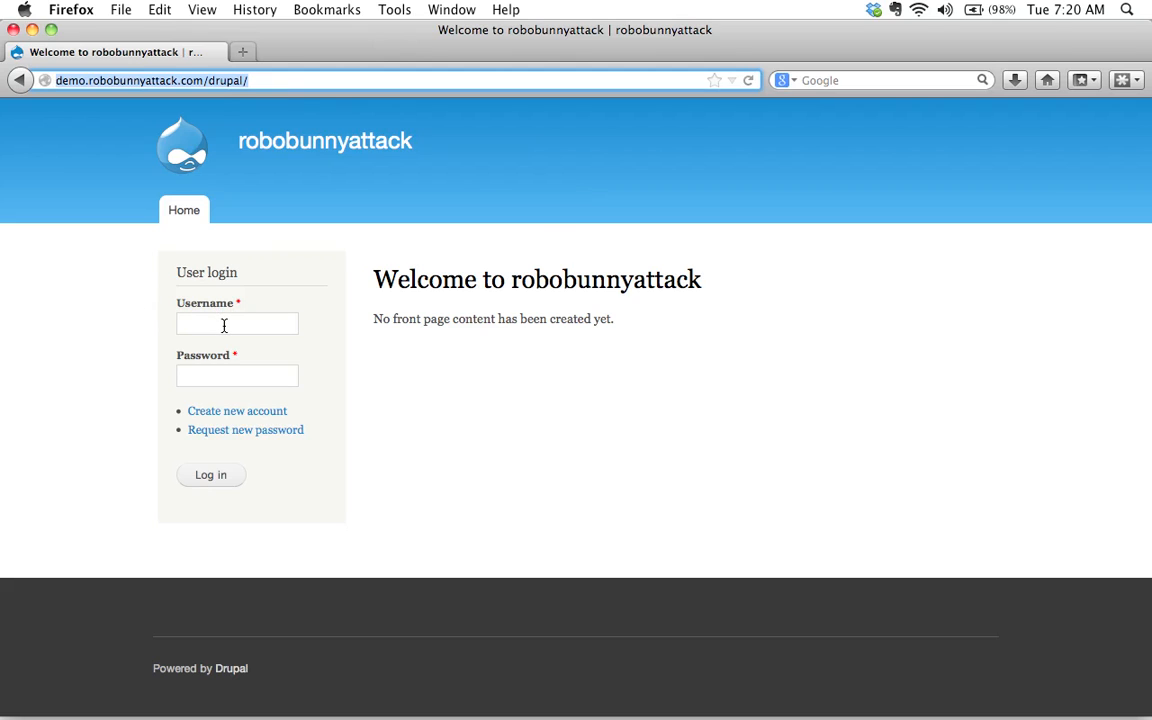
mouse_move(512, 440)
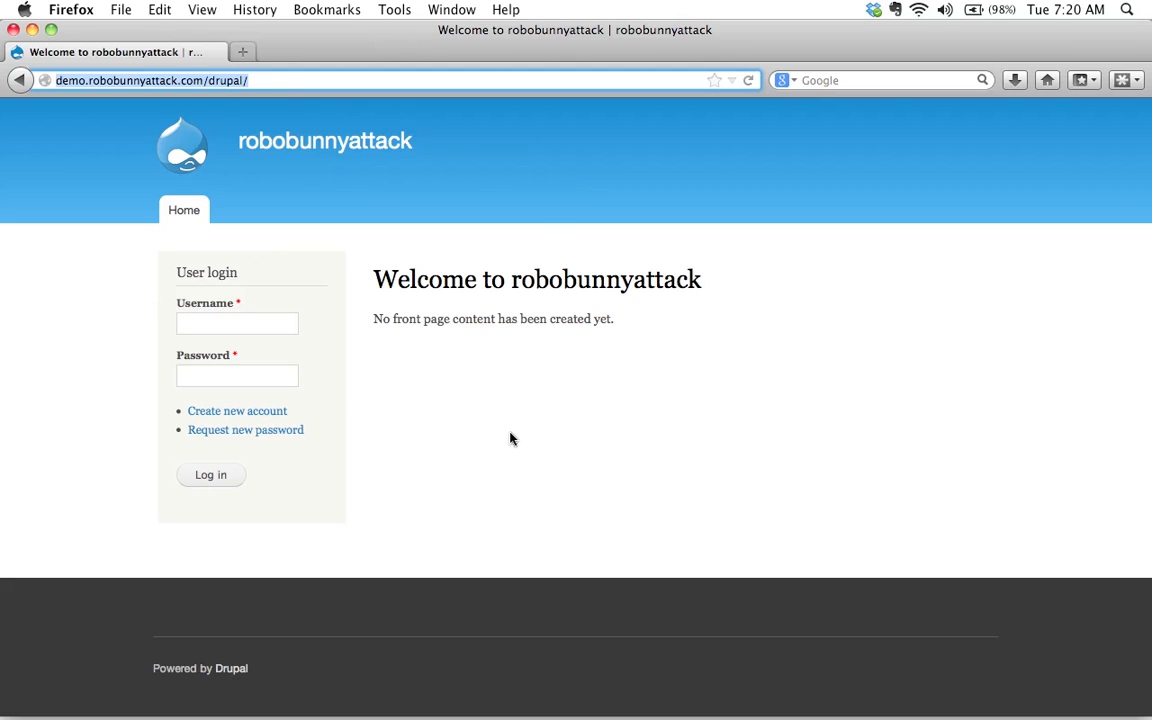
mouse_move(434, 424)
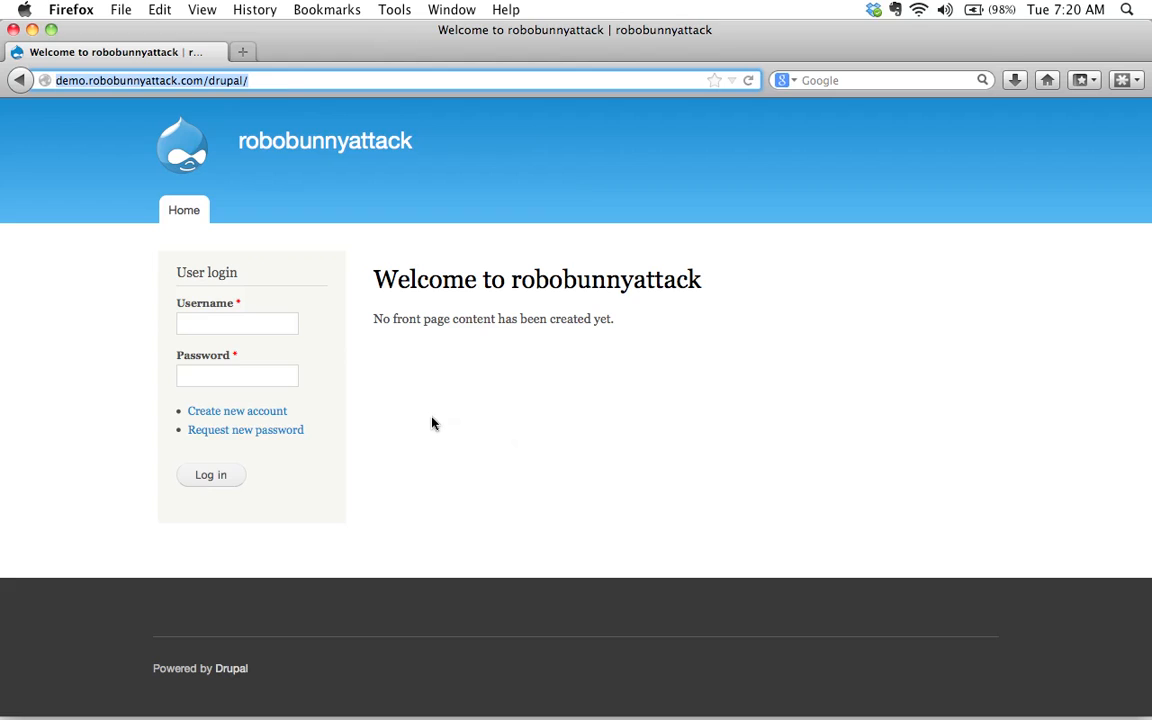
left_click(236, 376)
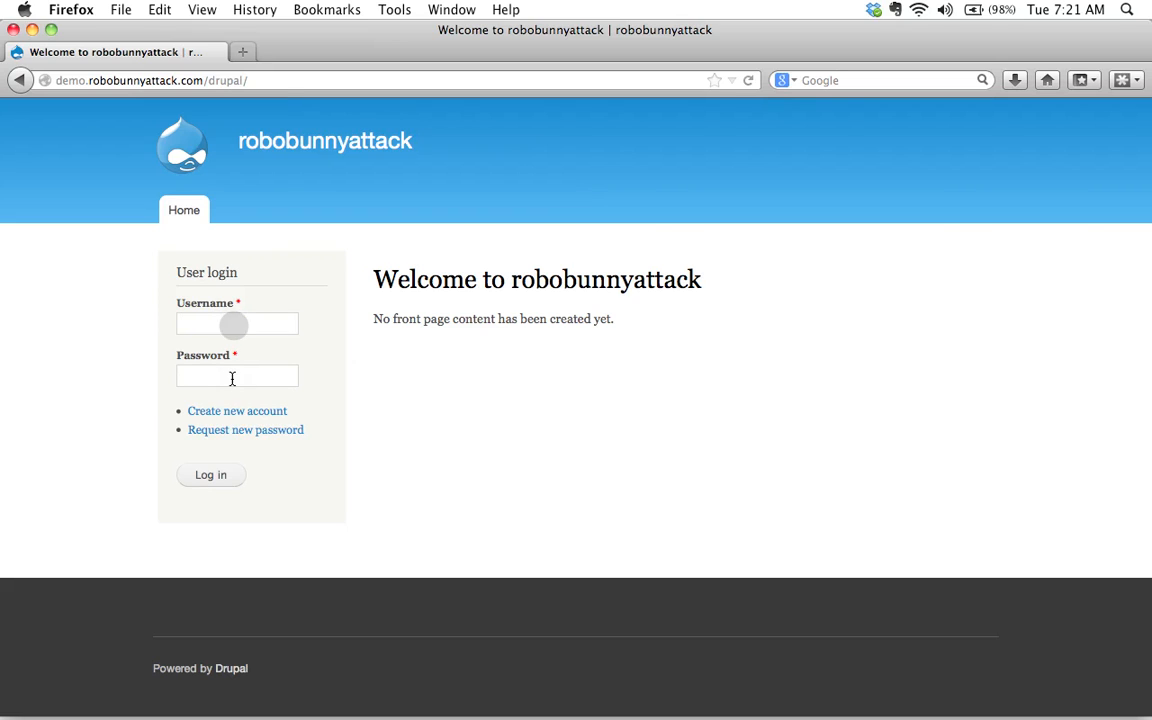
mouse_move(456, 520)
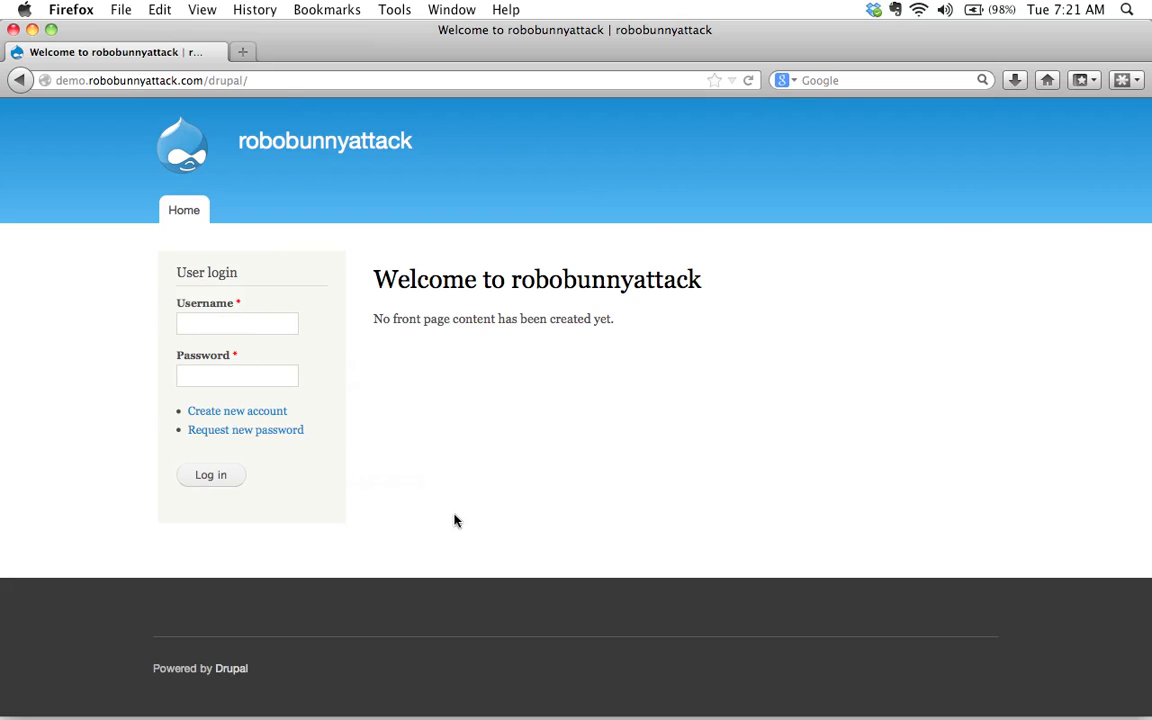
left_click(236, 376)
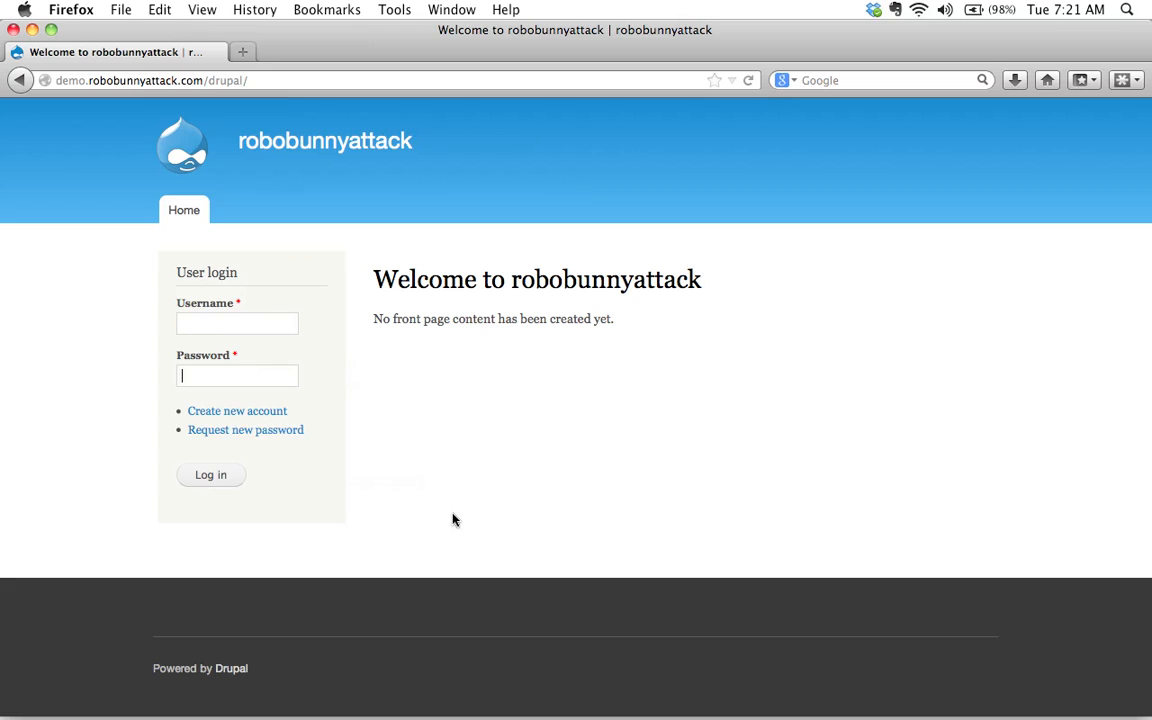
mouse_move(354, 392)
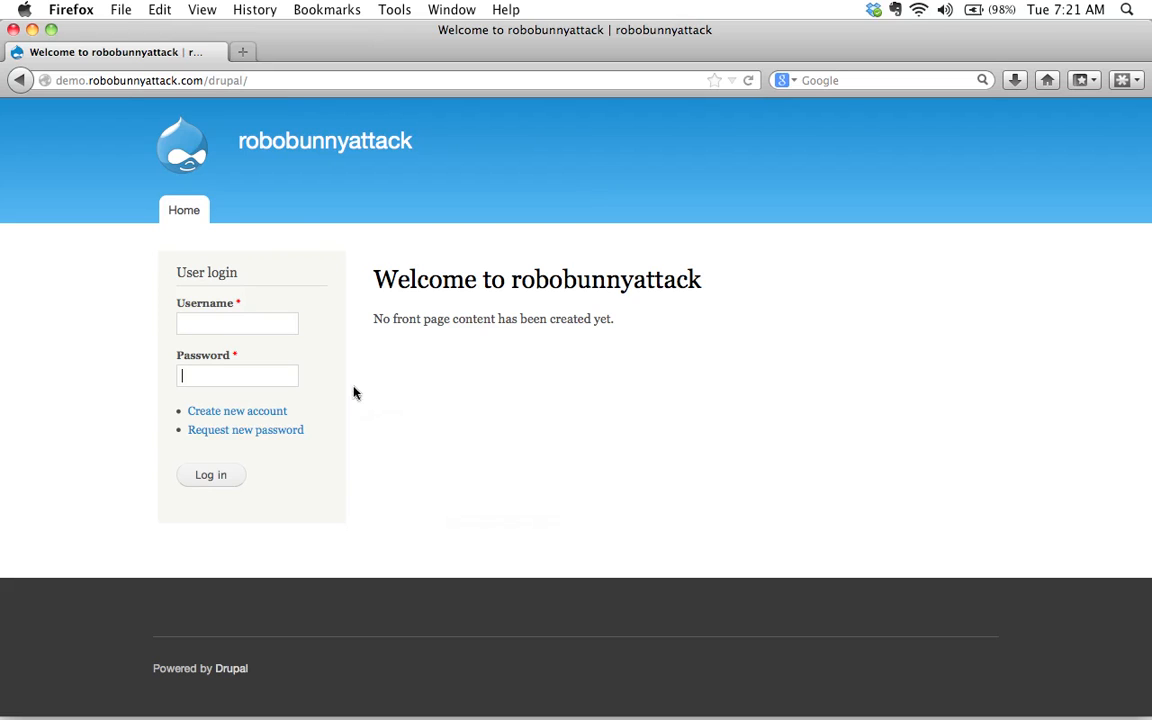
mouse_move(358, 494)
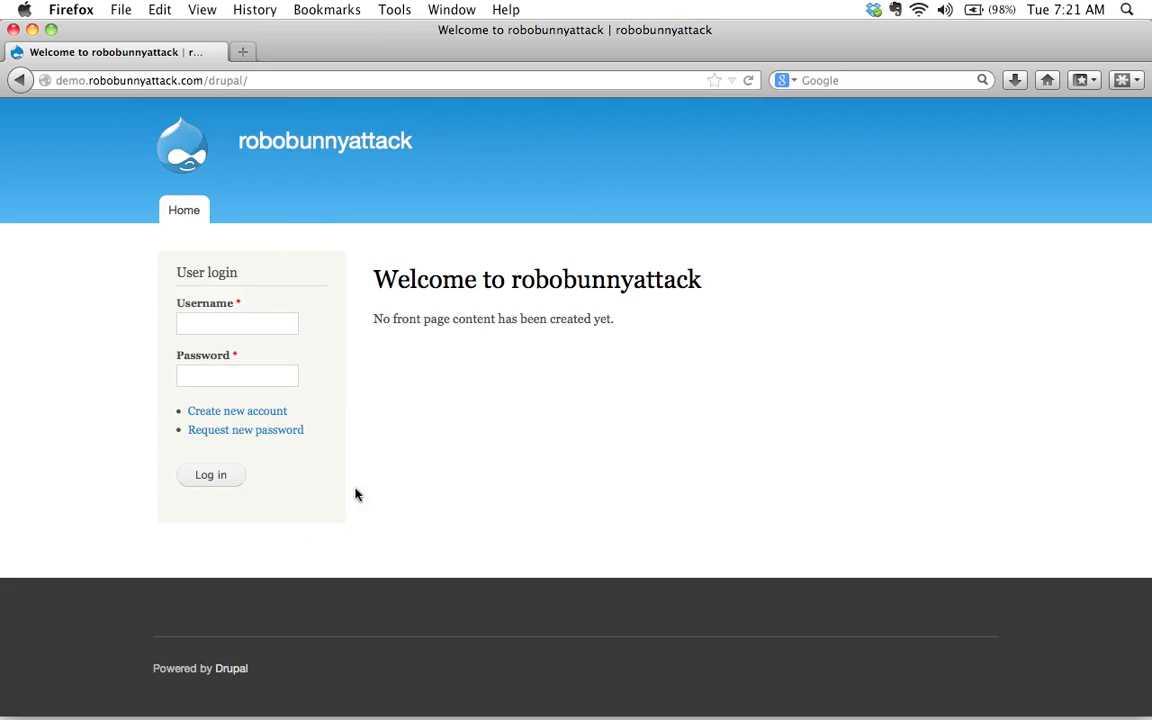
mouse_move(272, 252)
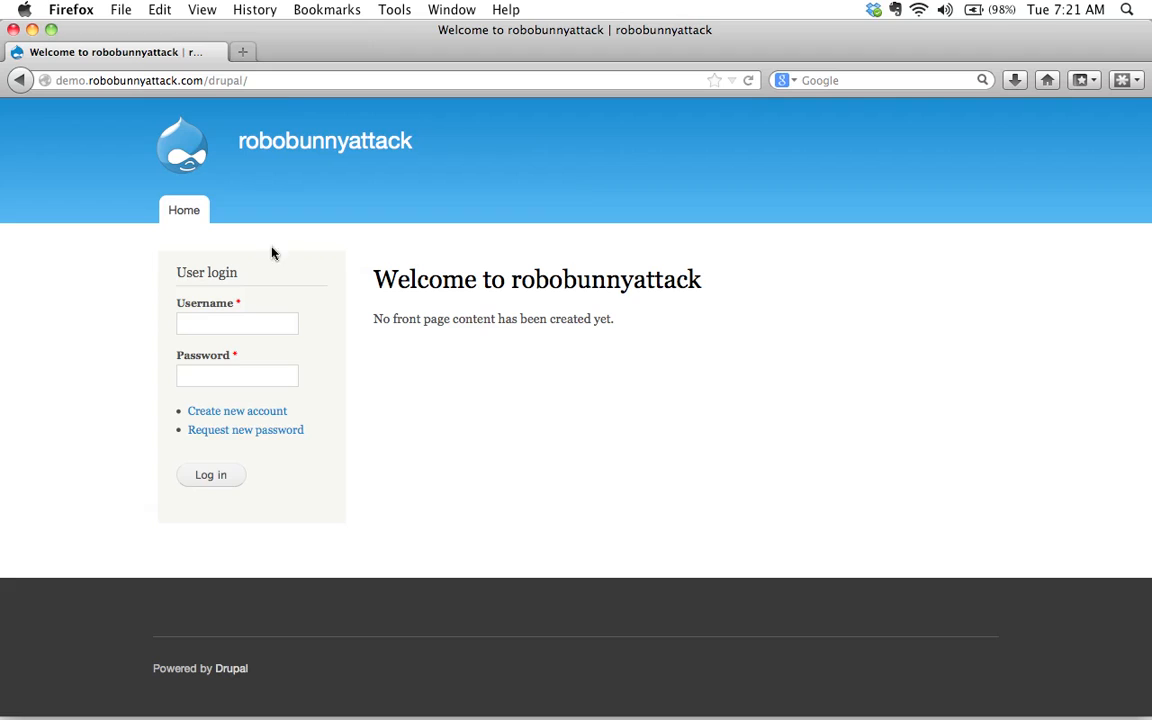
left_click(236, 376)
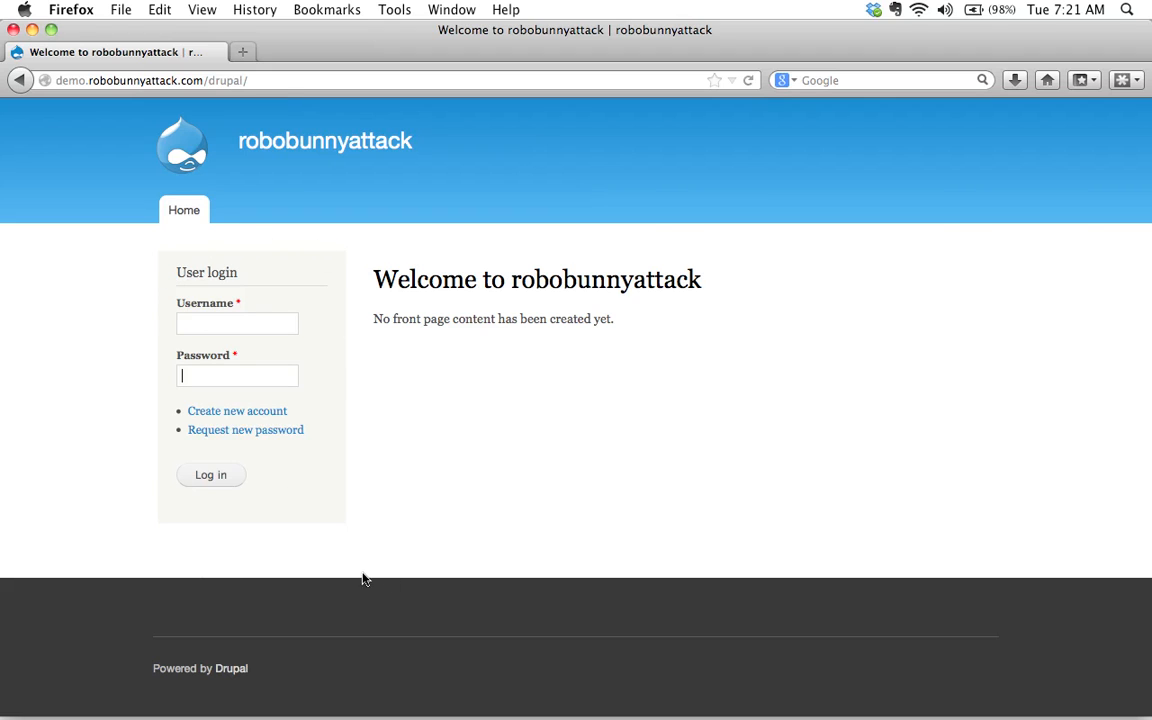
mouse_move(376, 246)
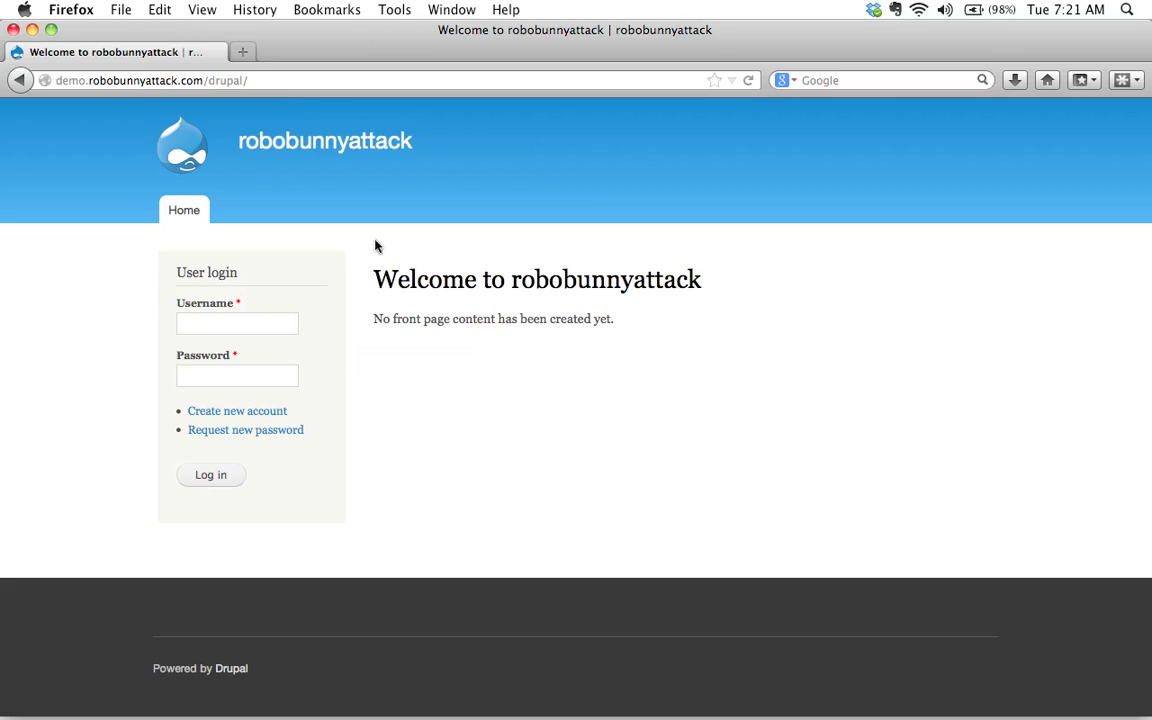
mouse_move(368, 324)
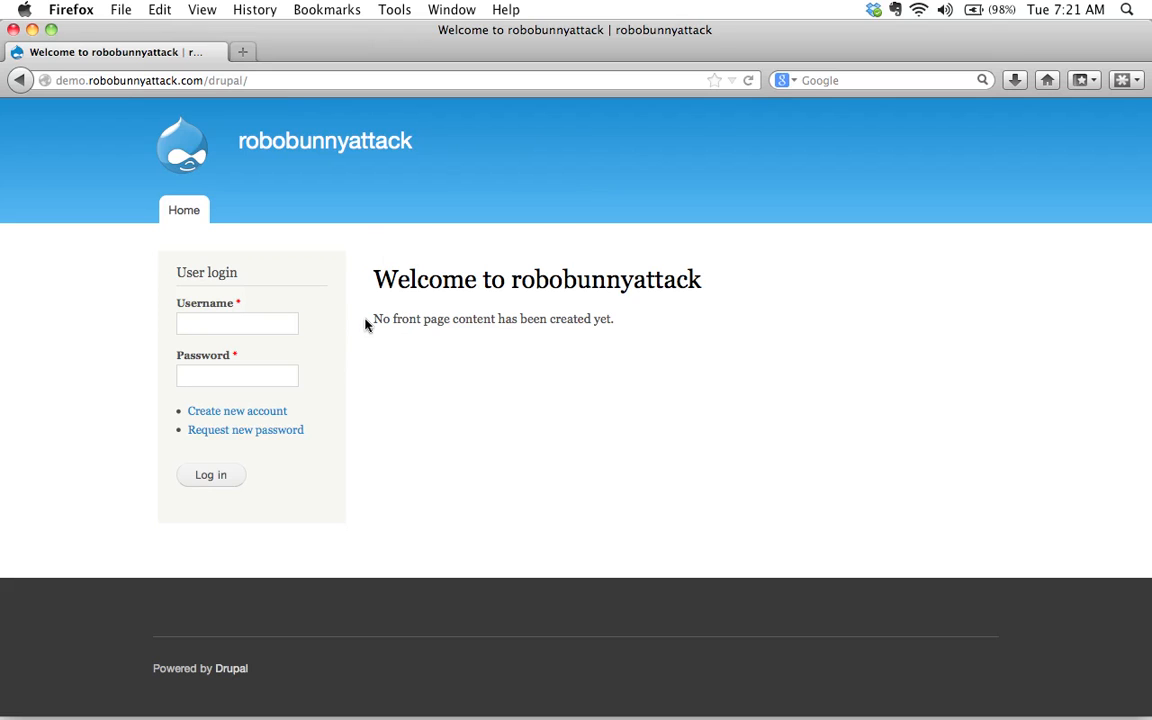
mouse_move(458, 510)
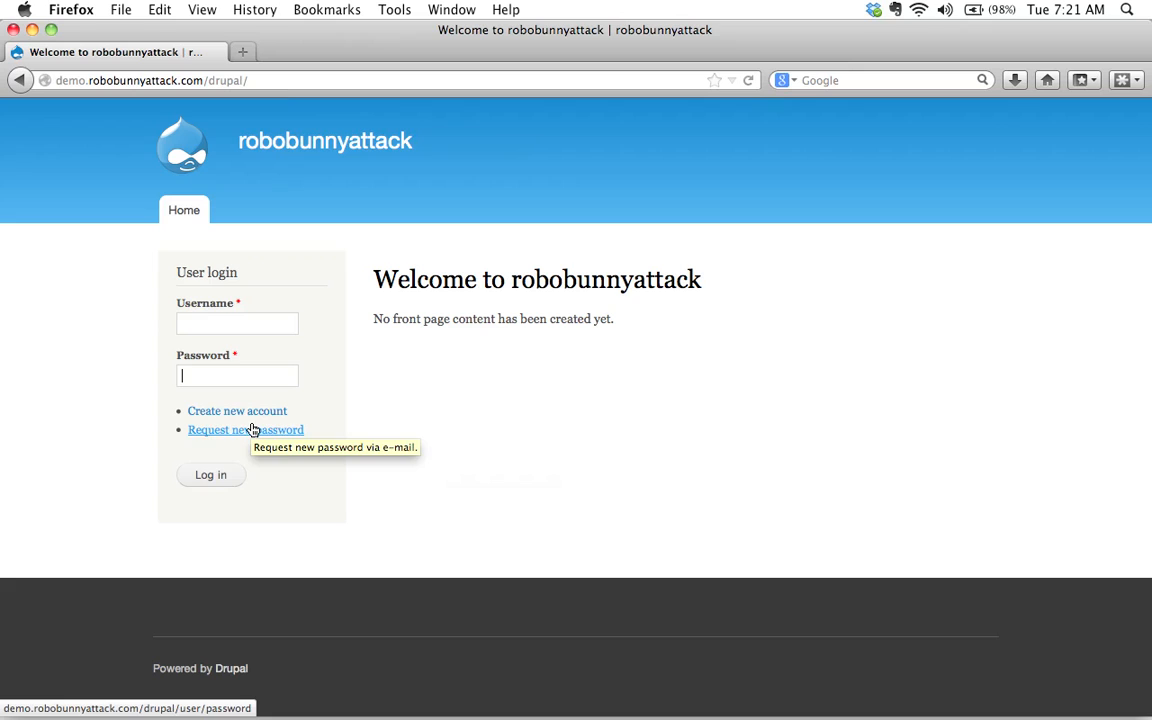
mouse_move(360, 432)
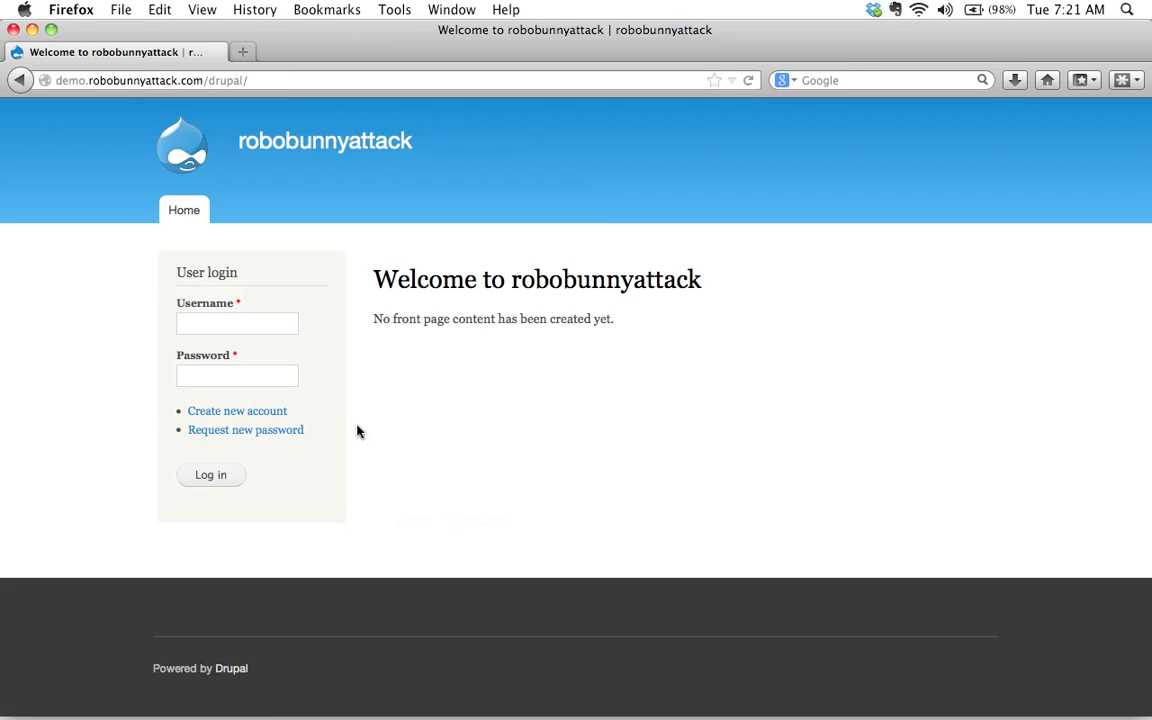
mouse_move(370, 284)
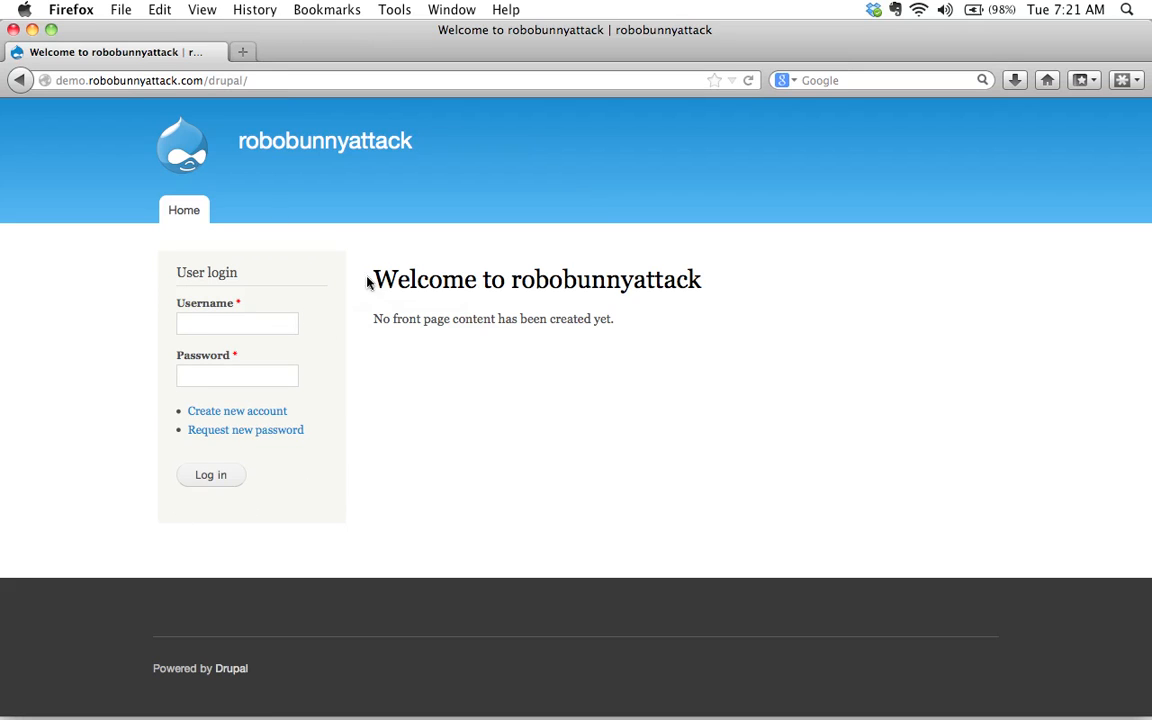
mouse_move(420, 414)
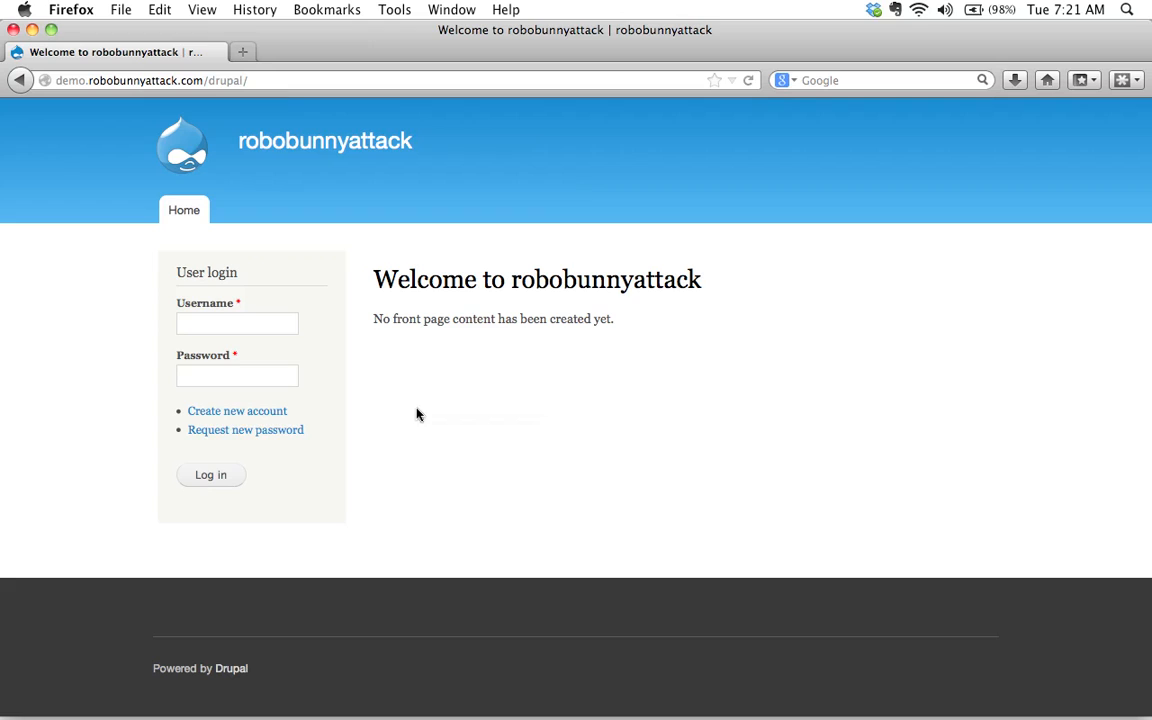
left_click(236, 376)
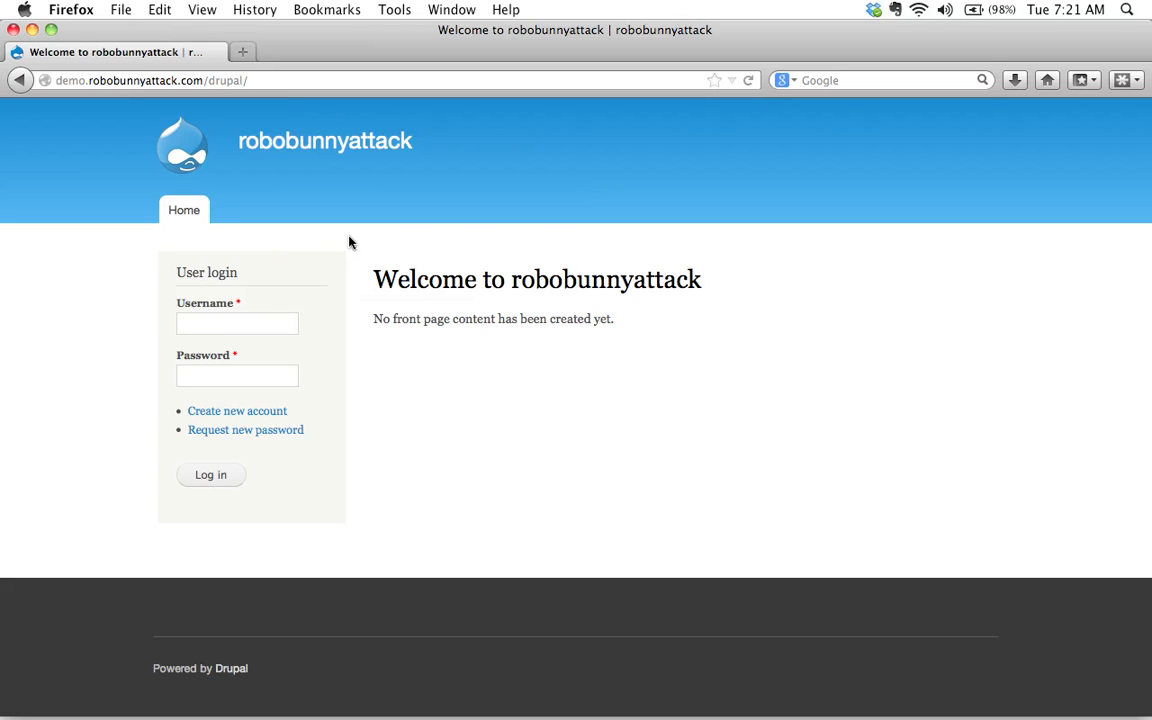
Change the address to /drupal/user to reach the User account page.
left_click(280, 80)
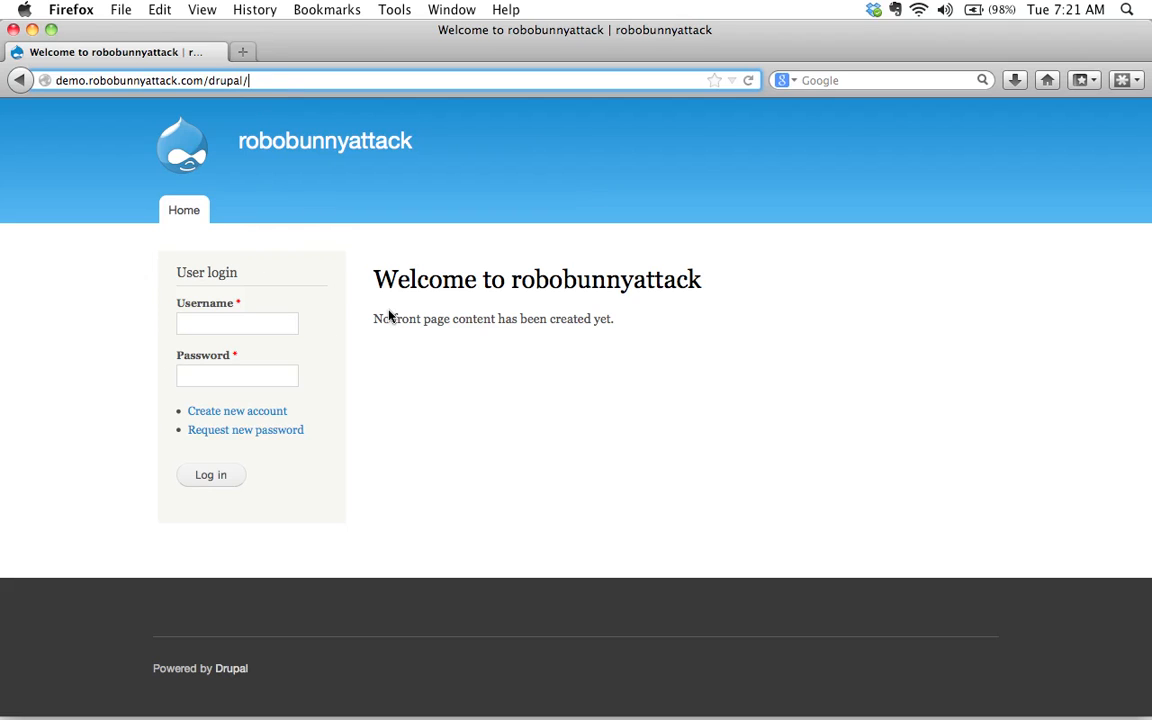
type("user")
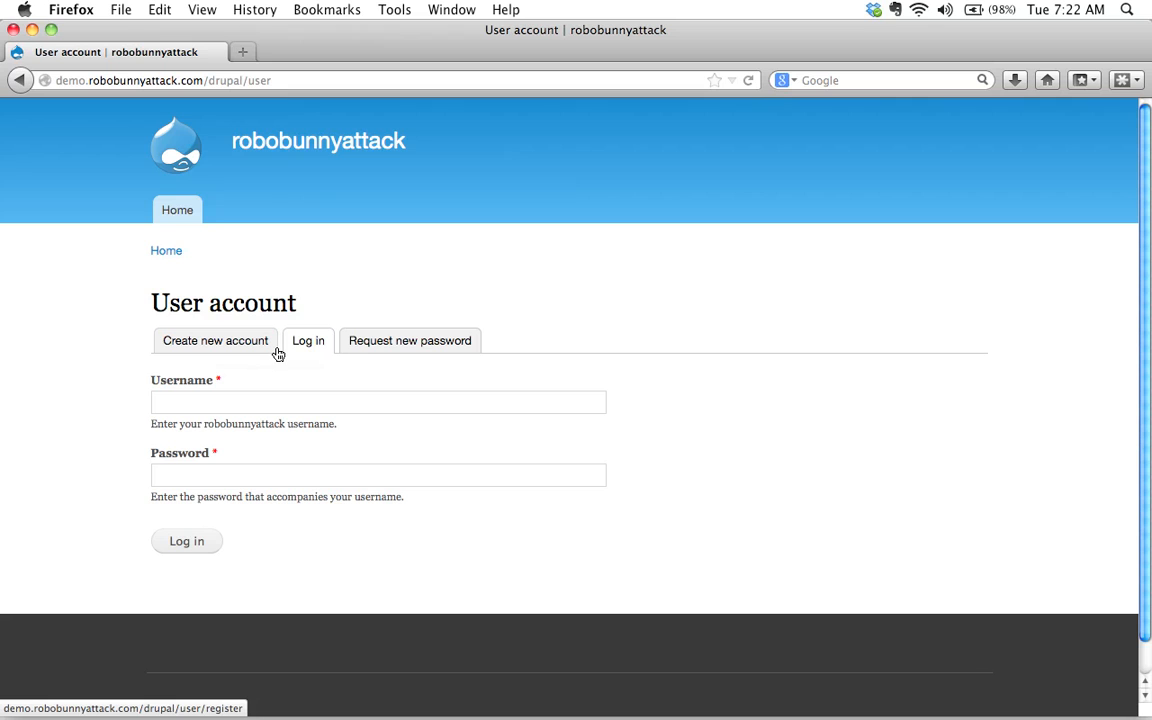
mouse_move(388, 348)
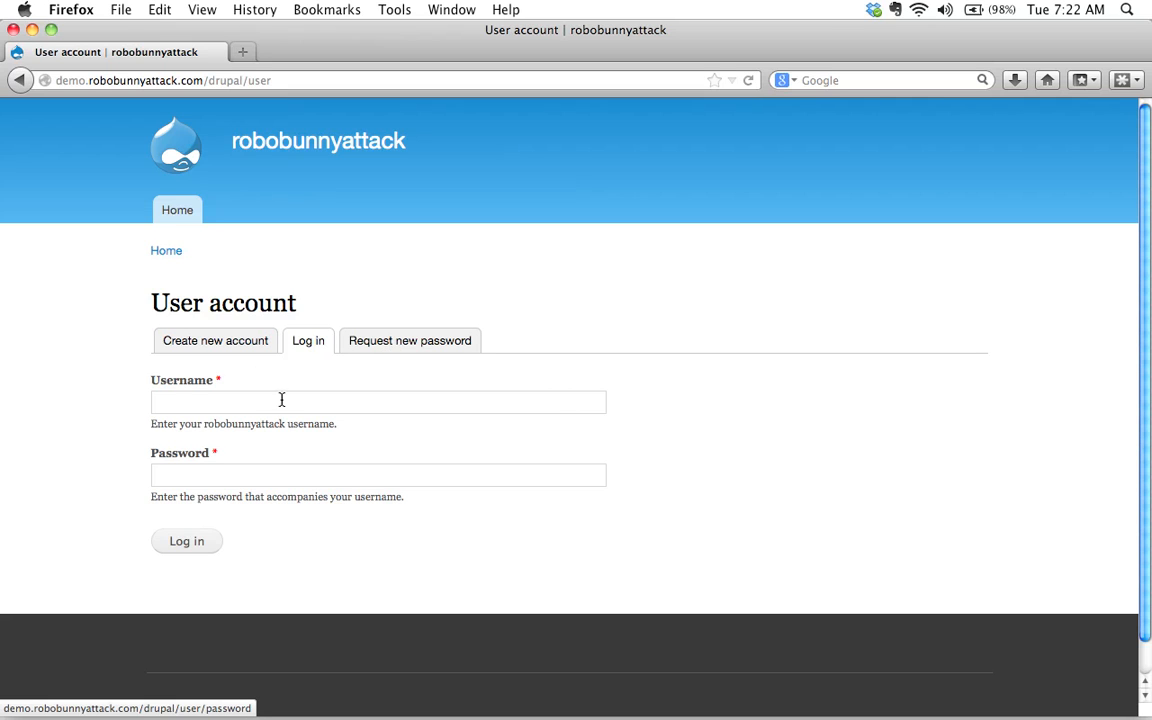
Log in as robobunnyattack with its password via the Log in form.
left_click(376, 402)
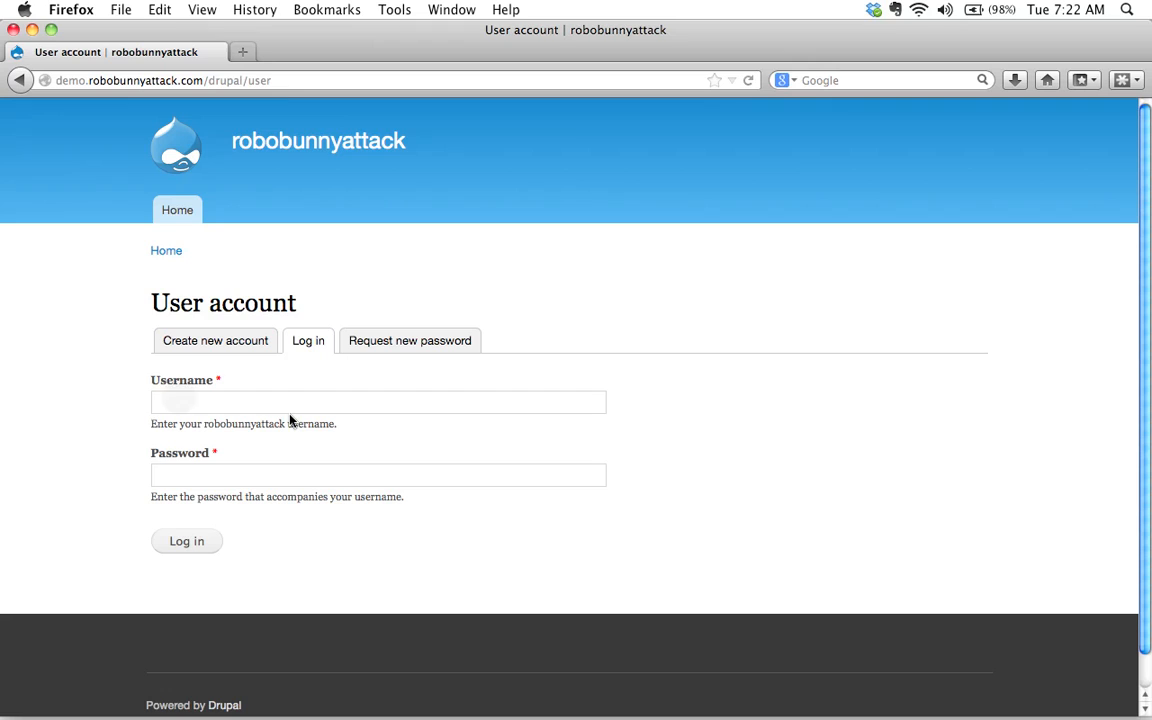
type("robo")
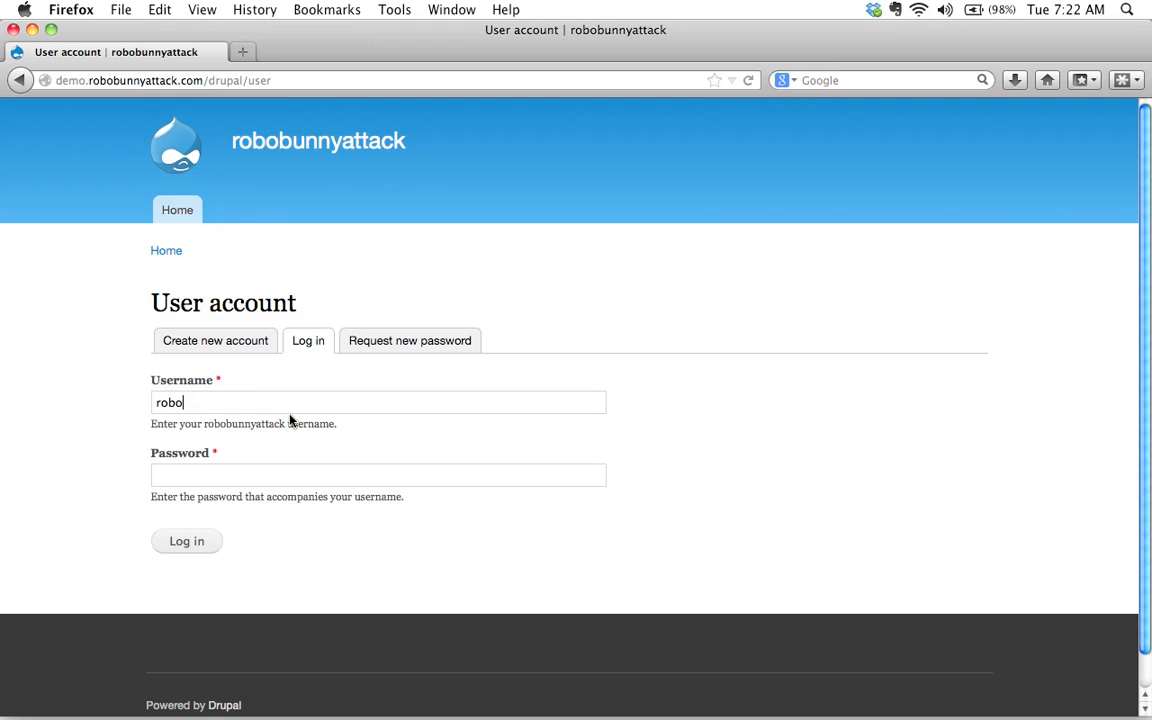
type("bunnyattack")
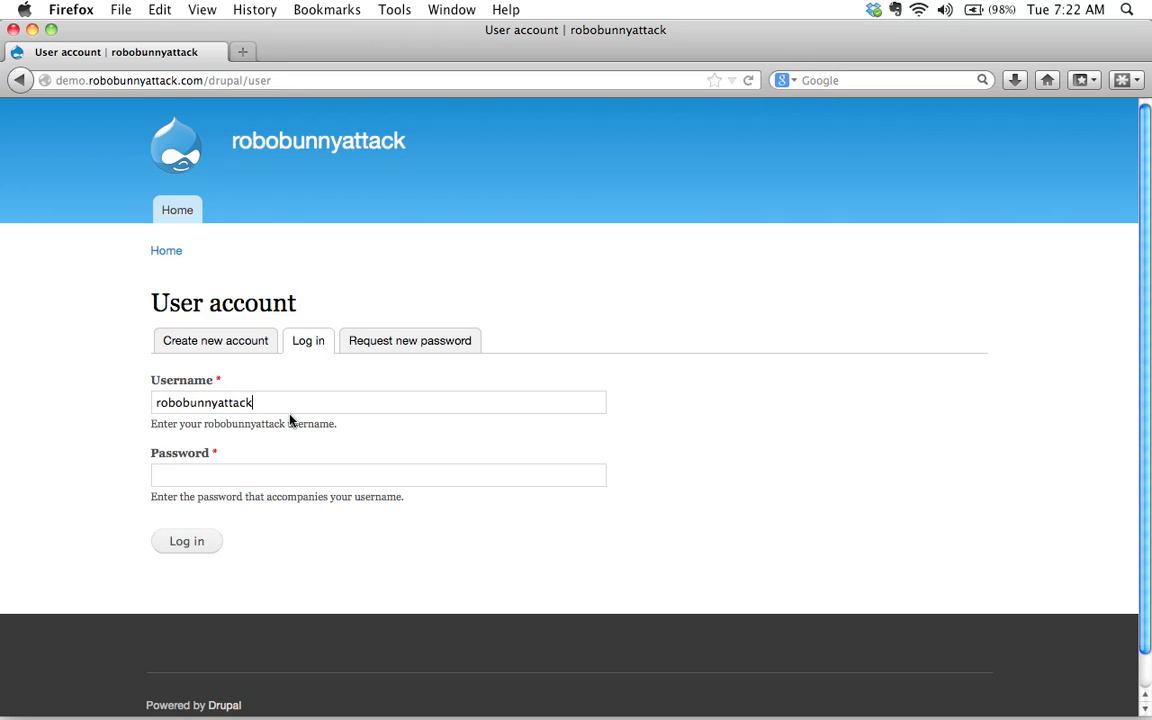
left_click(378, 476)
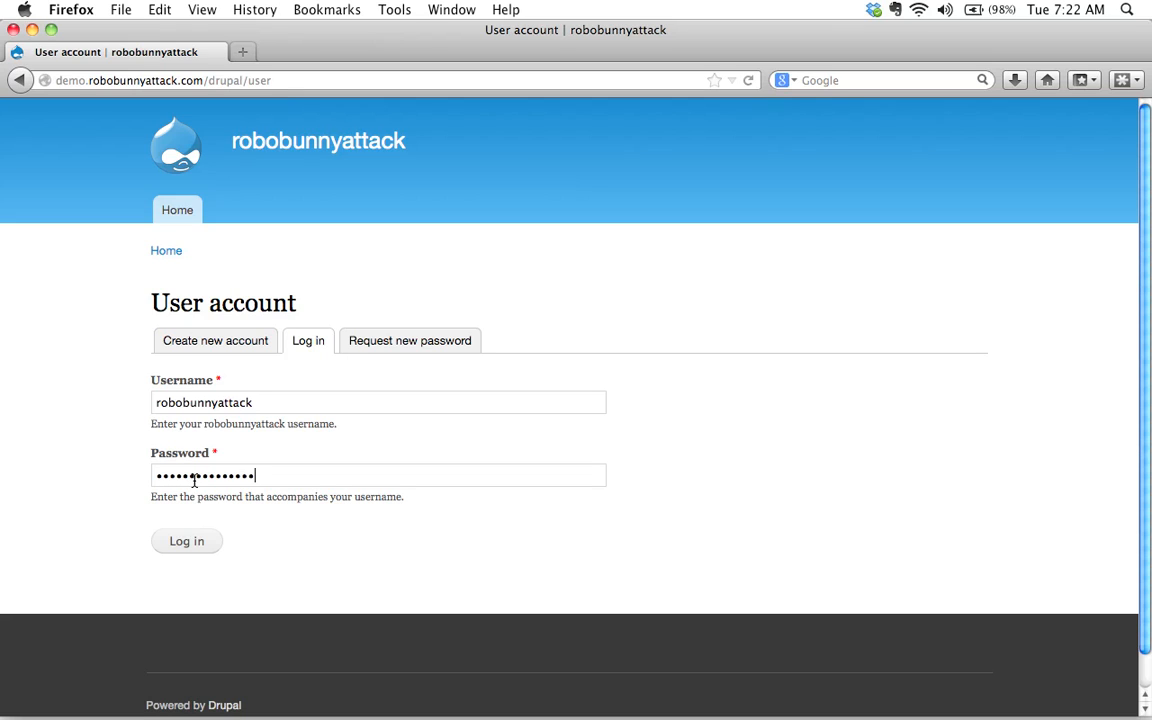
left_click(186, 540)
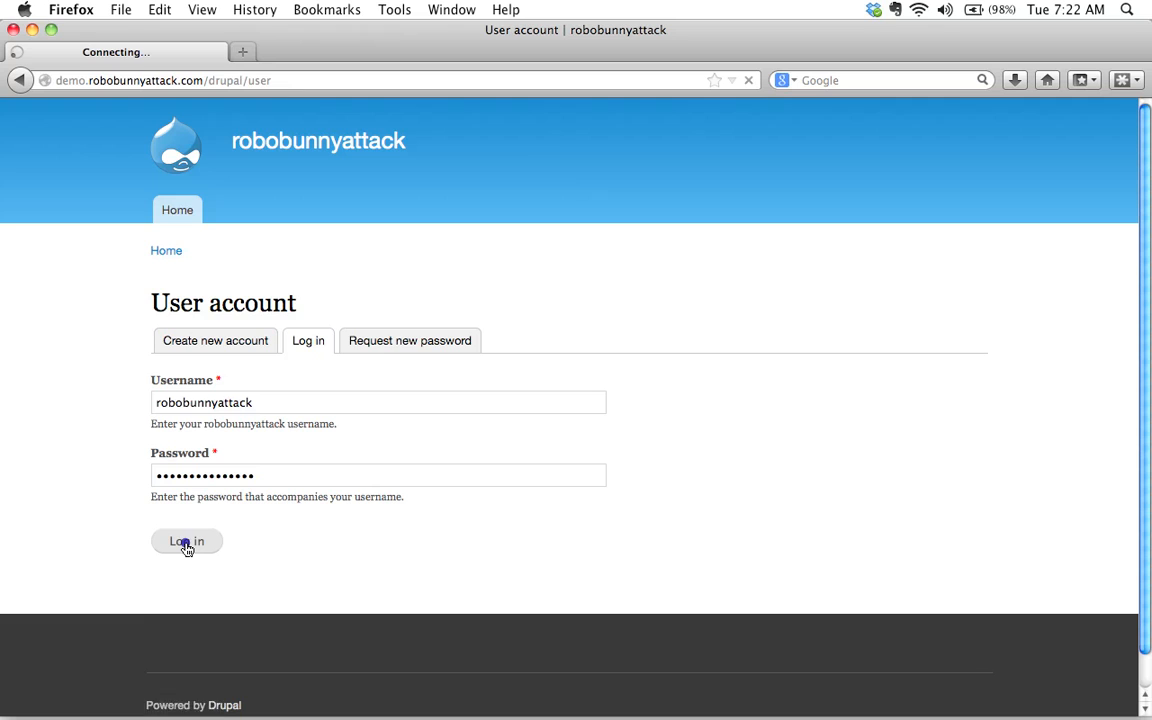
left_click(188, 540)
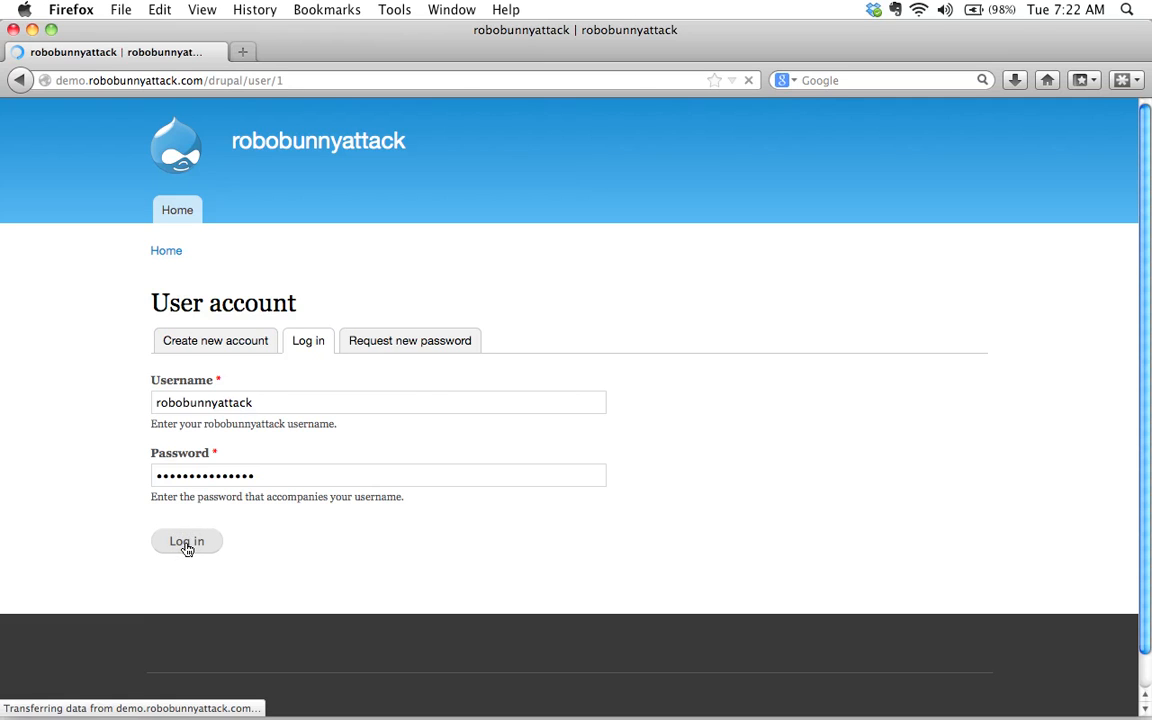
Go from the account profile to the welcome front page via the toolbar's home icon.
left_click(186, 540)
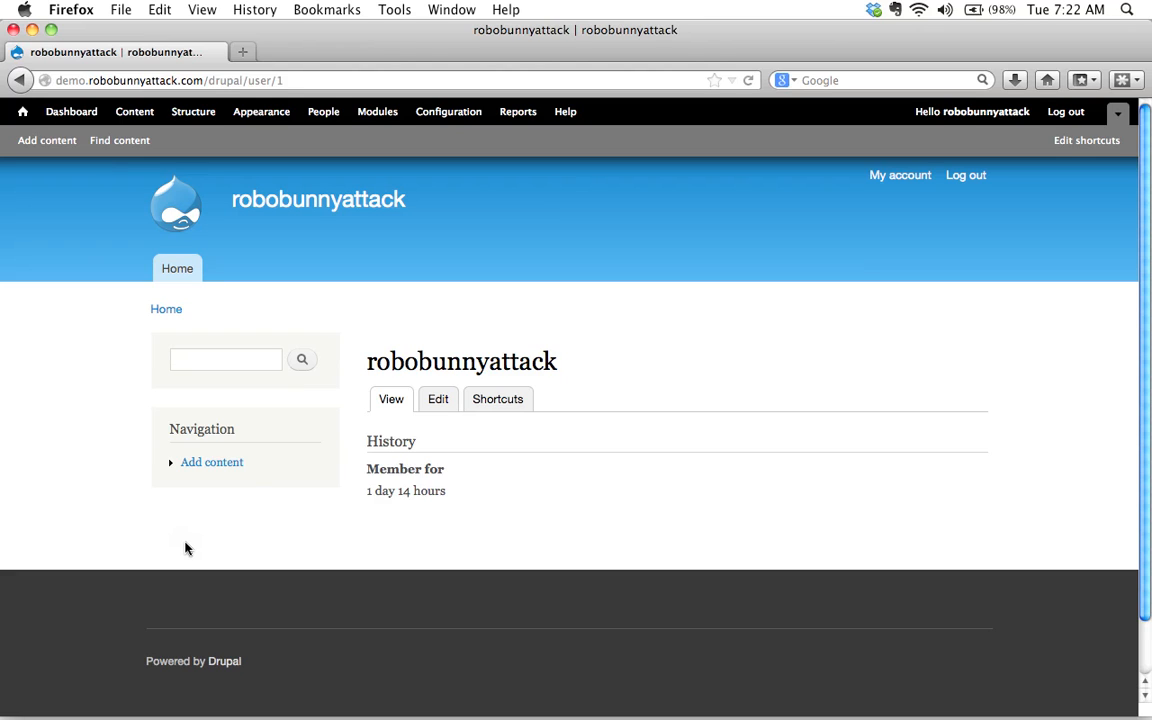
mouse_move(48, 112)
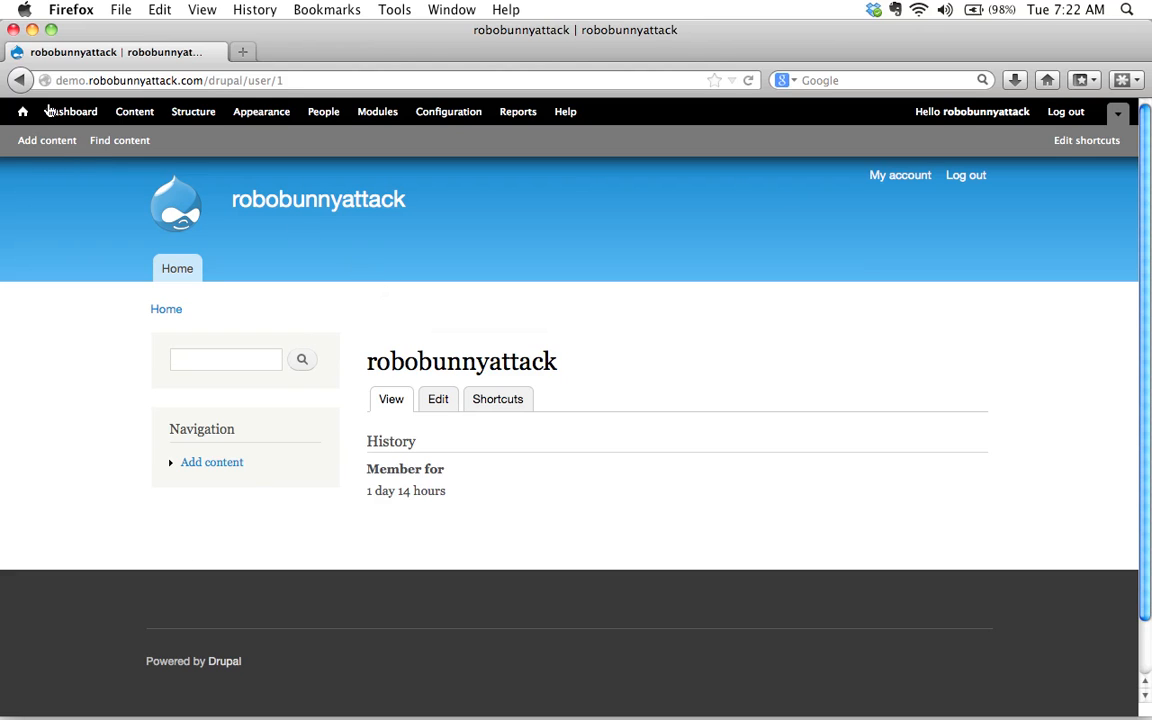
mouse_move(518, 112)
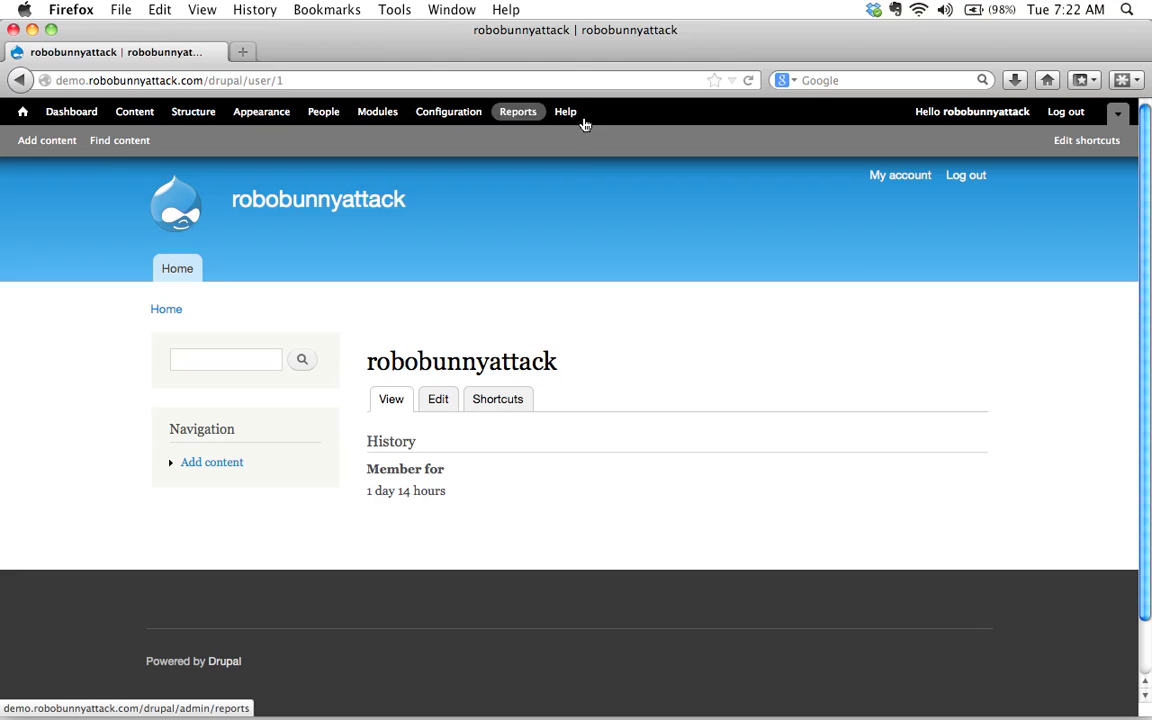
mouse_move(184, 426)
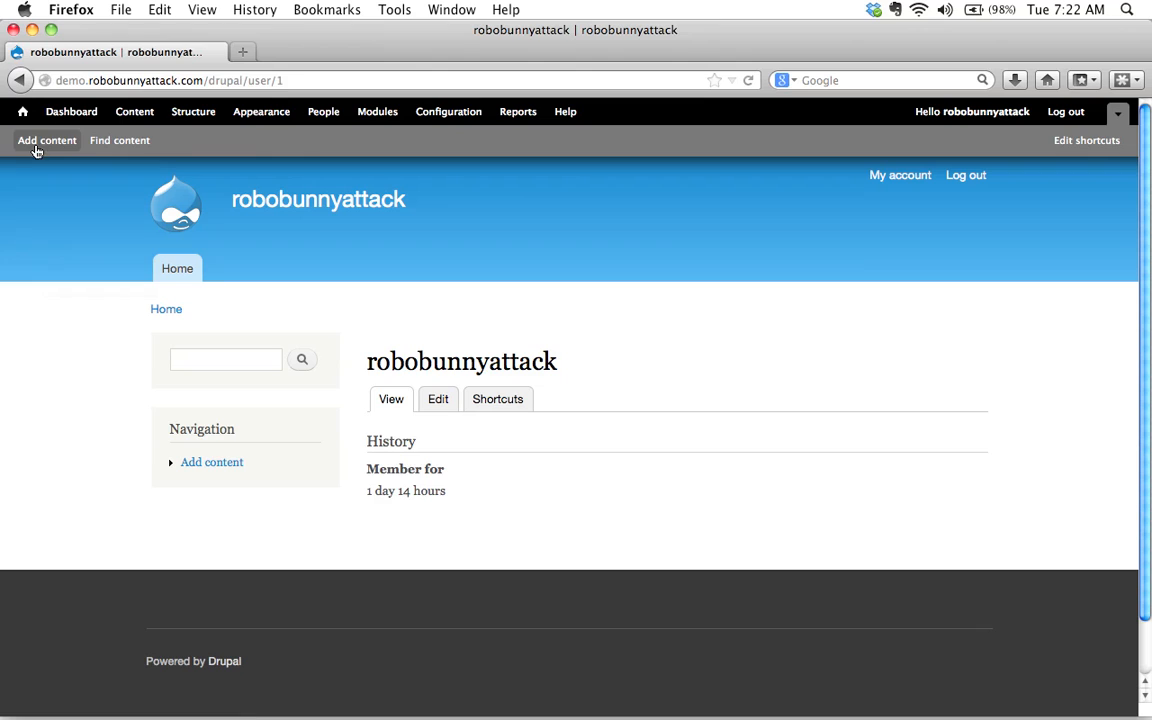
mouse_move(484, 488)
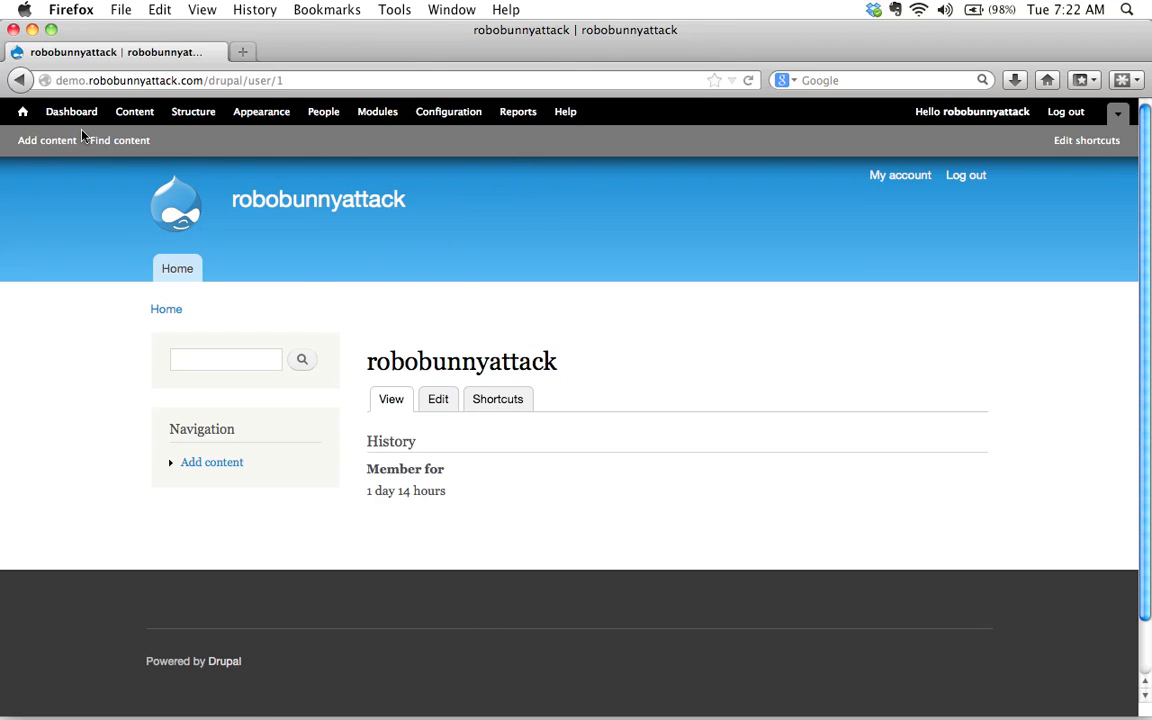
mouse_move(422, 248)
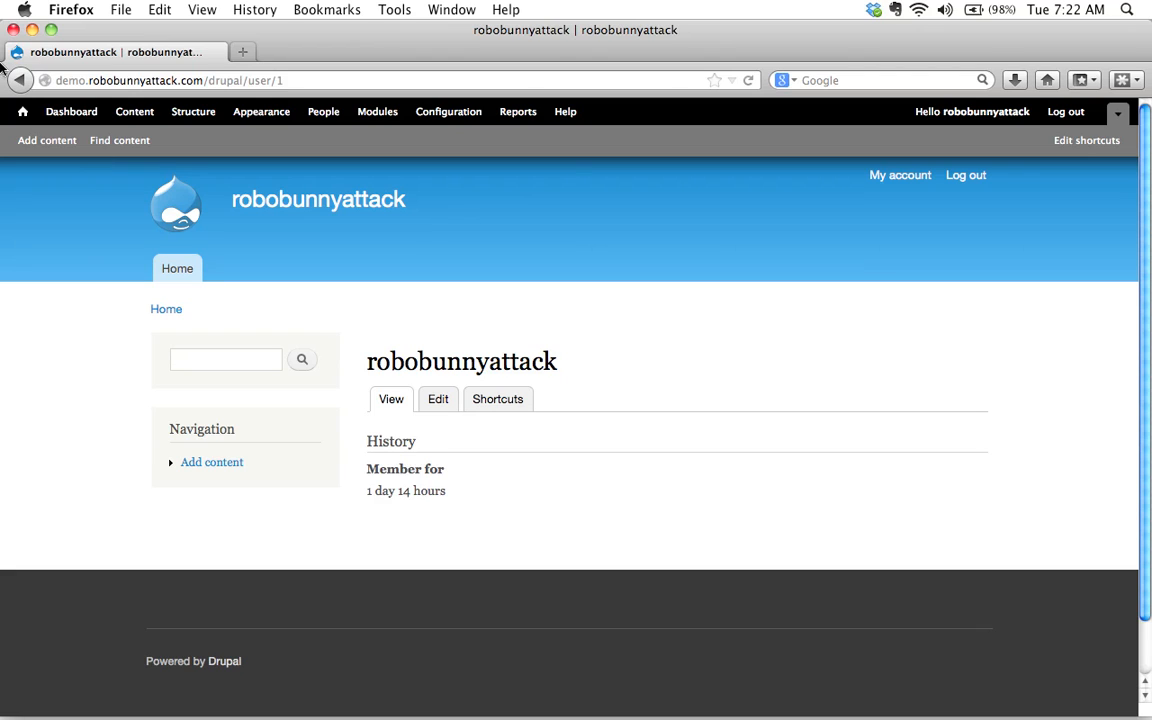
mouse_move(192, 112)
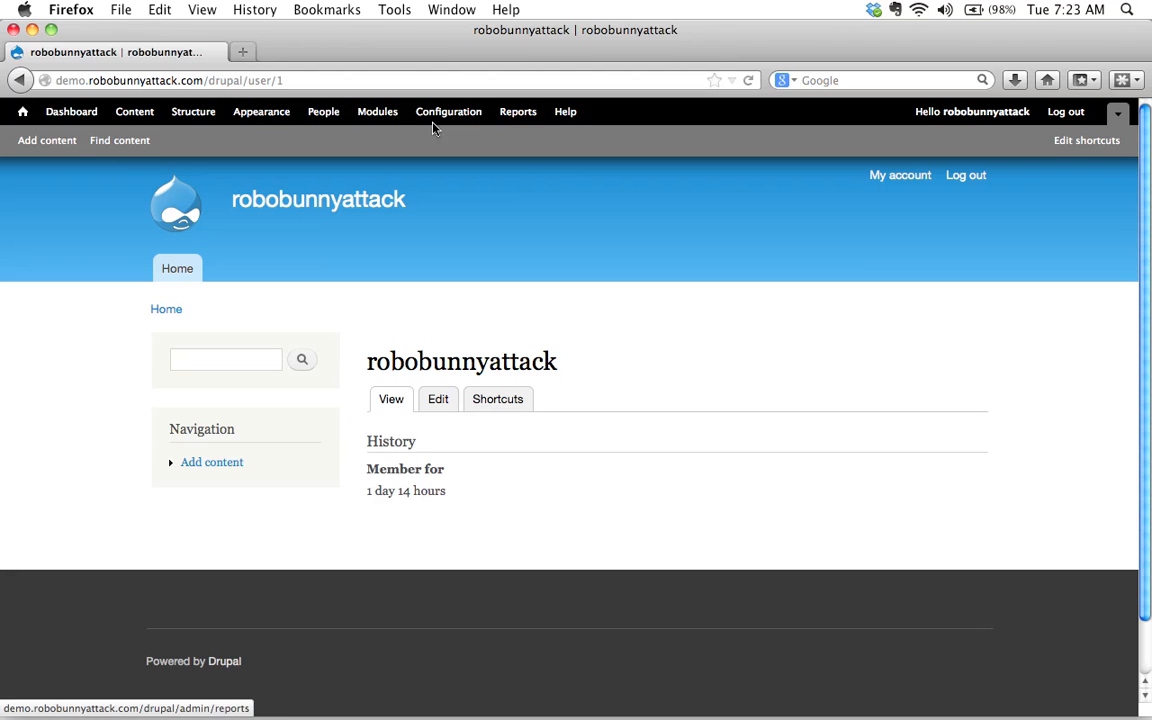
mouse_move(236, 164)
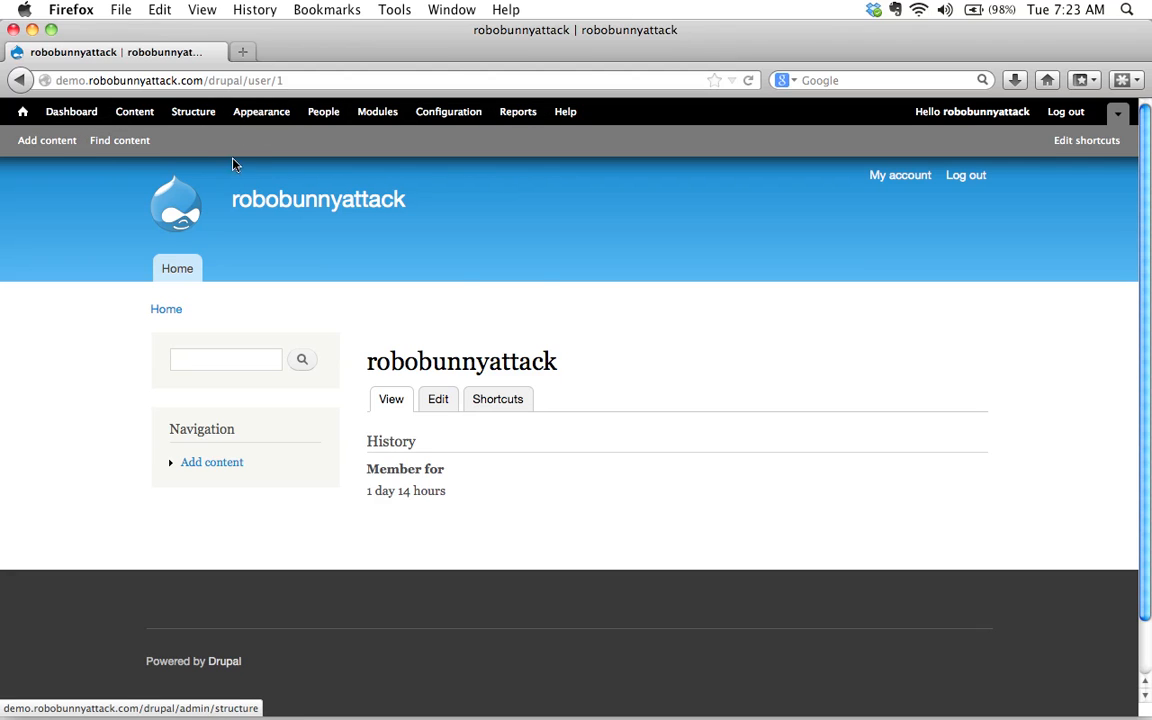
mouse_move(22, 112)
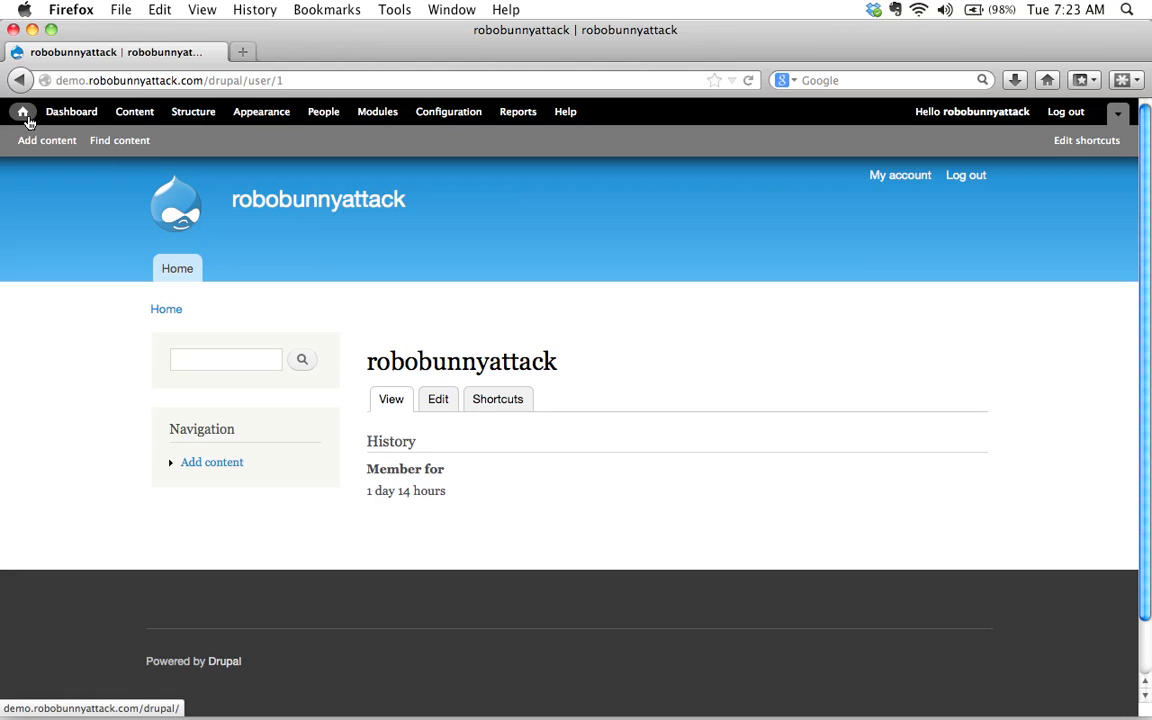
left_click(24, 112)
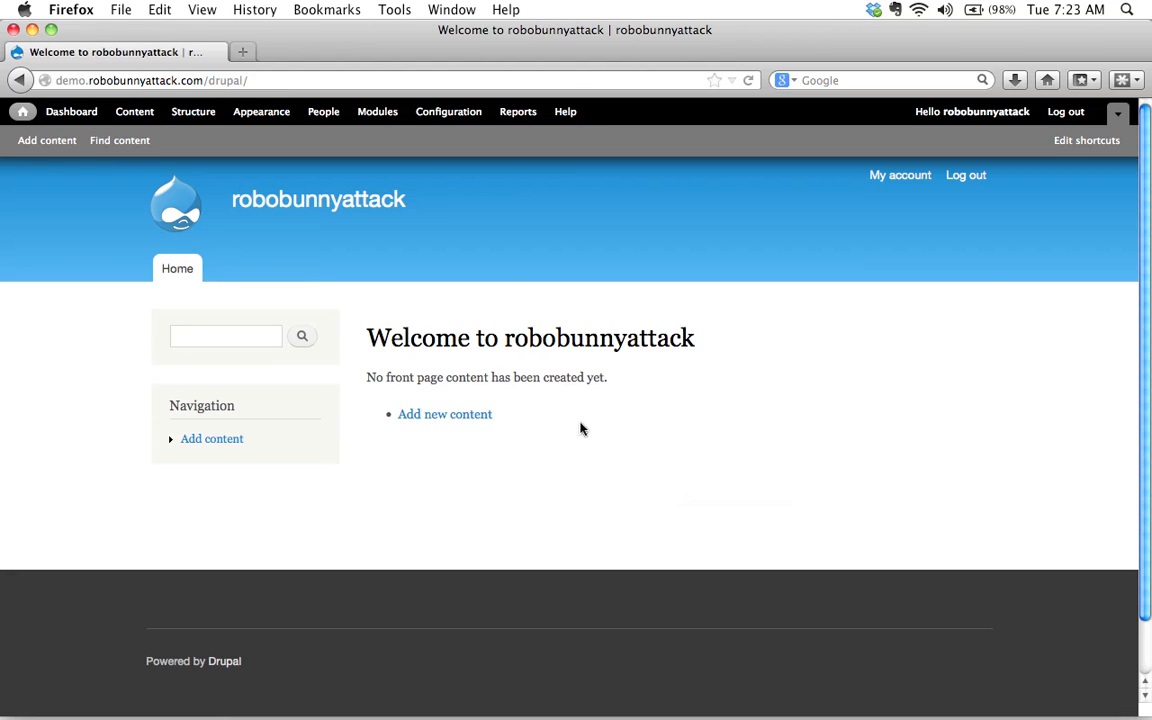
mouse_move(538, 374)
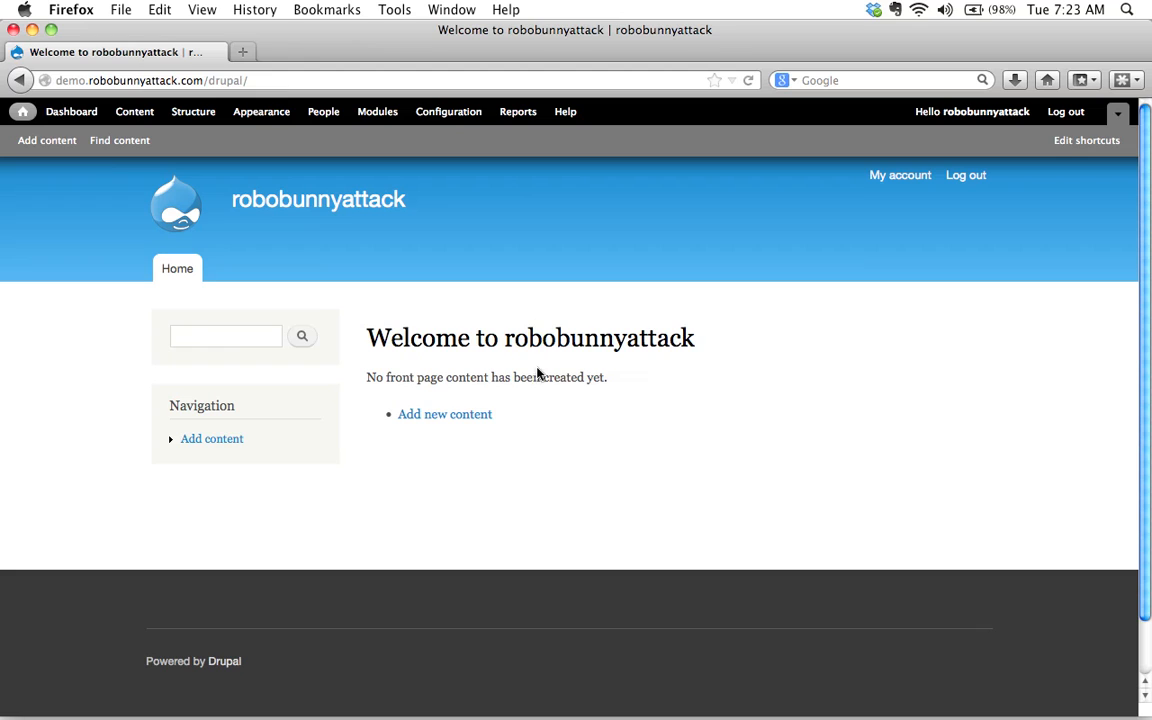
mouse_move(212, 210)
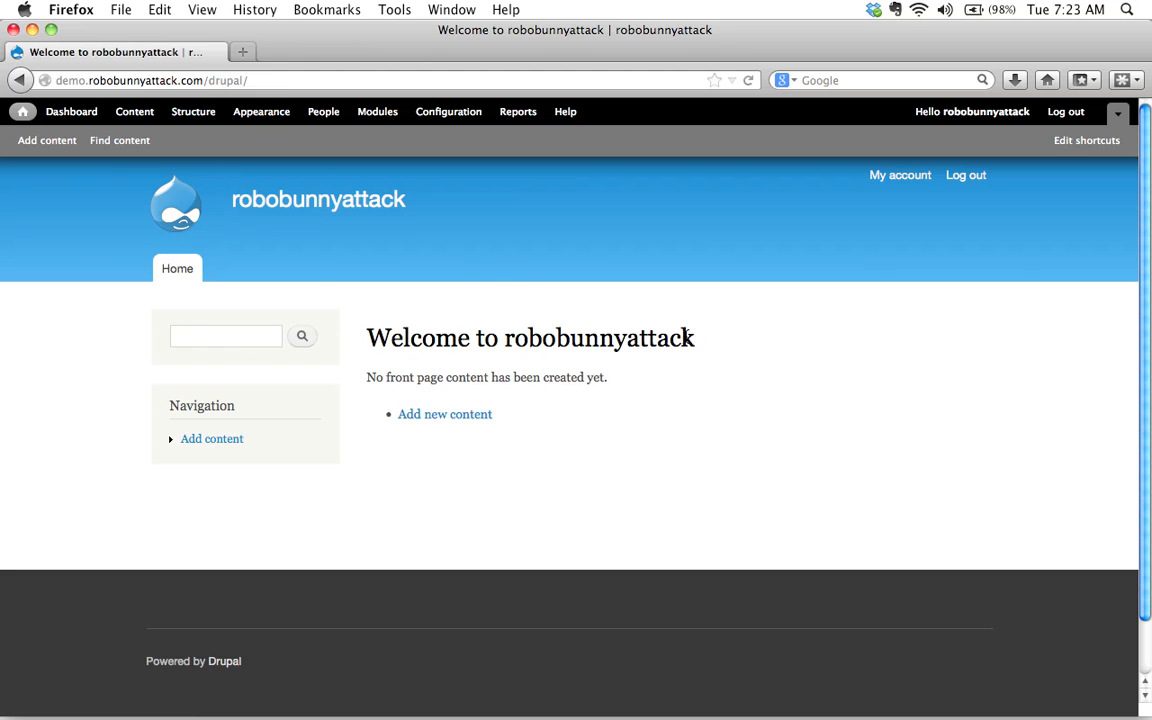
mouse_move(404, 432)
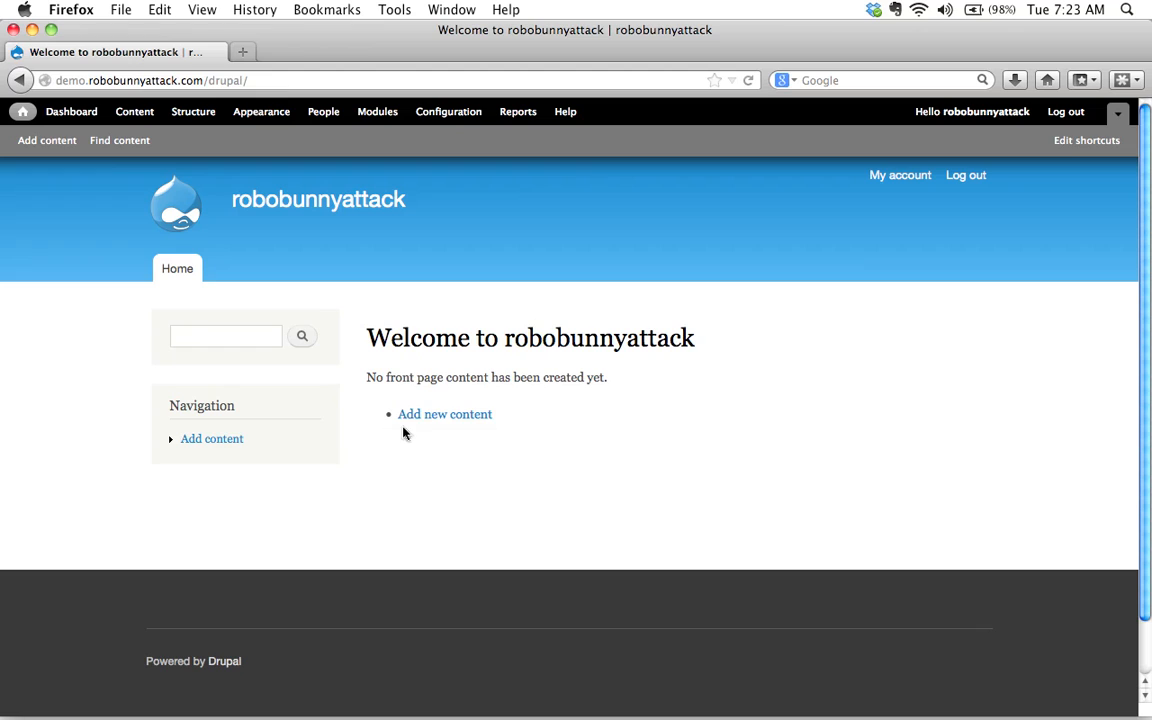
mouse_move(320, 408)
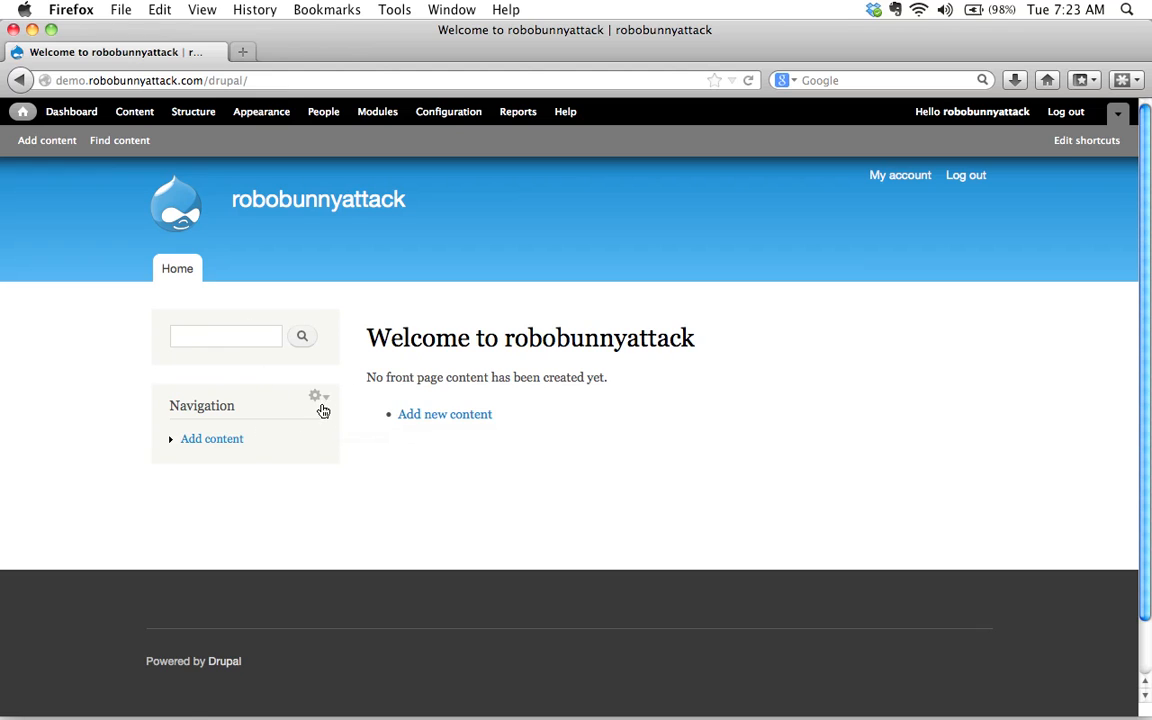
mouse_move(312, 398)
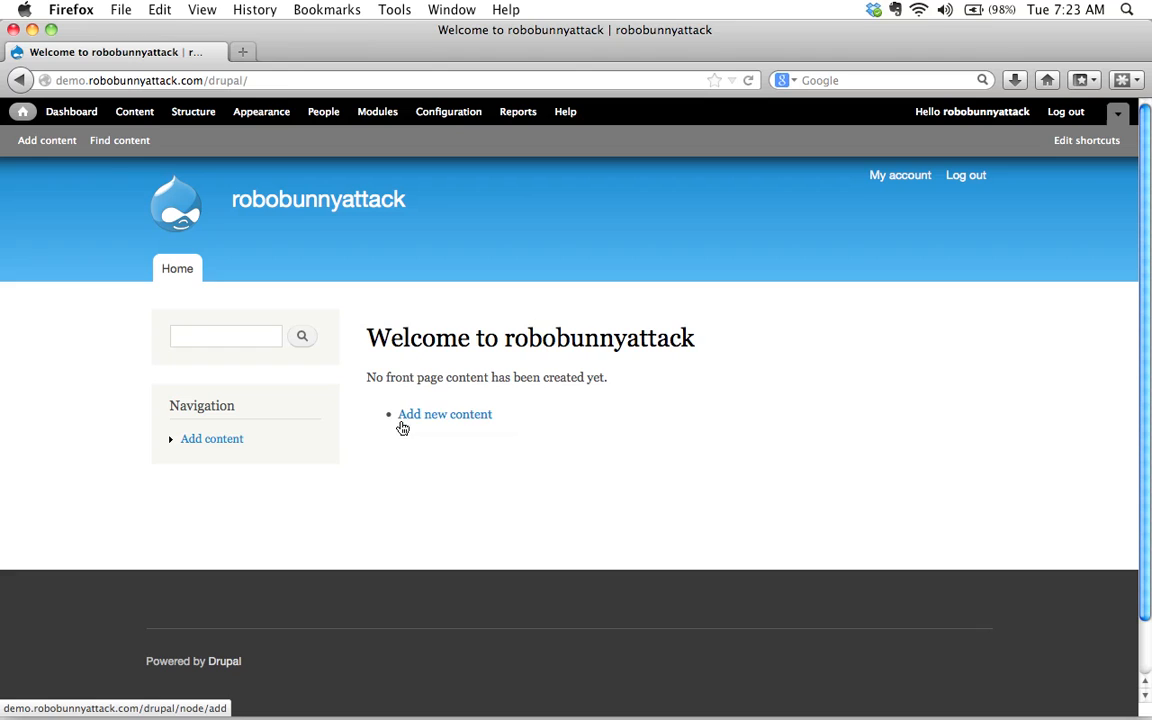
mouse_move(390, 548)
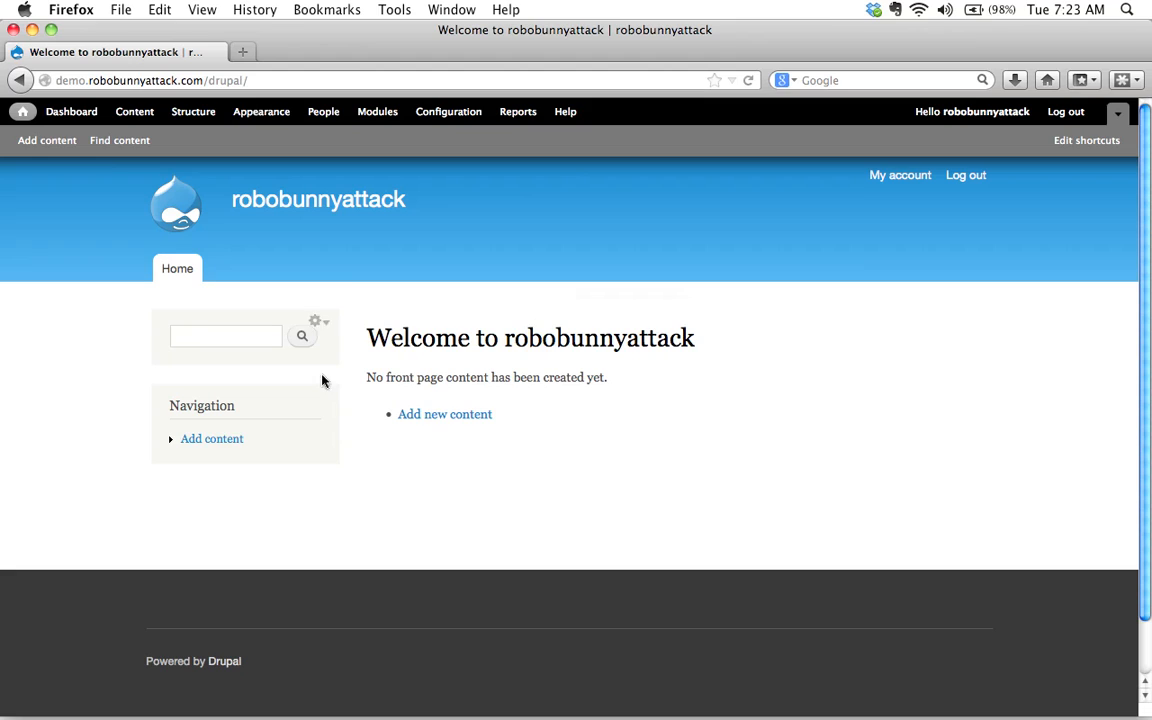
mouse_move(602, 464)
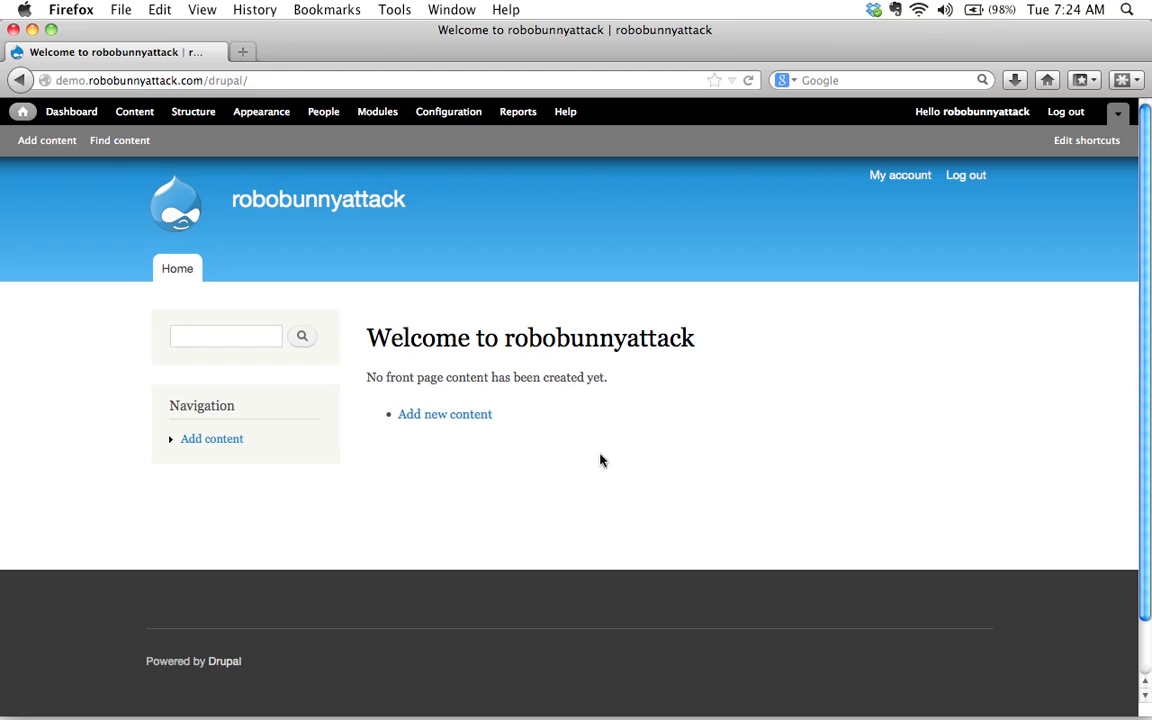
mouse_move(826, 224)
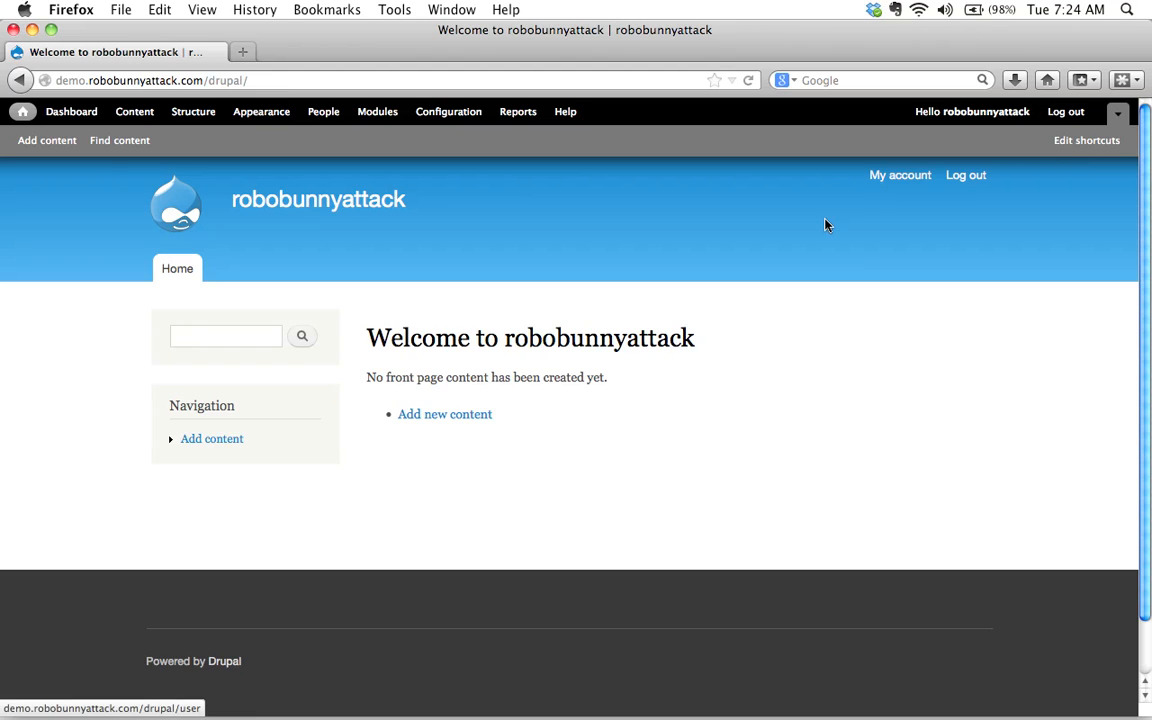
mouse_move(796, 318)
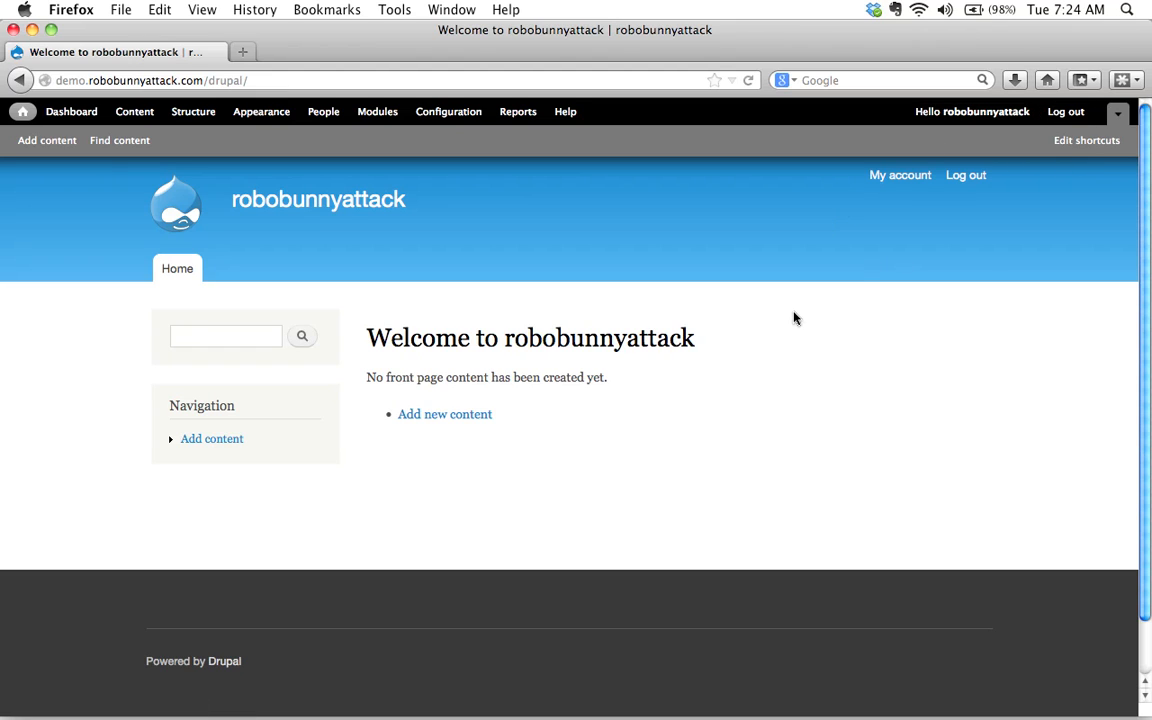
mouse_move(576, 316)
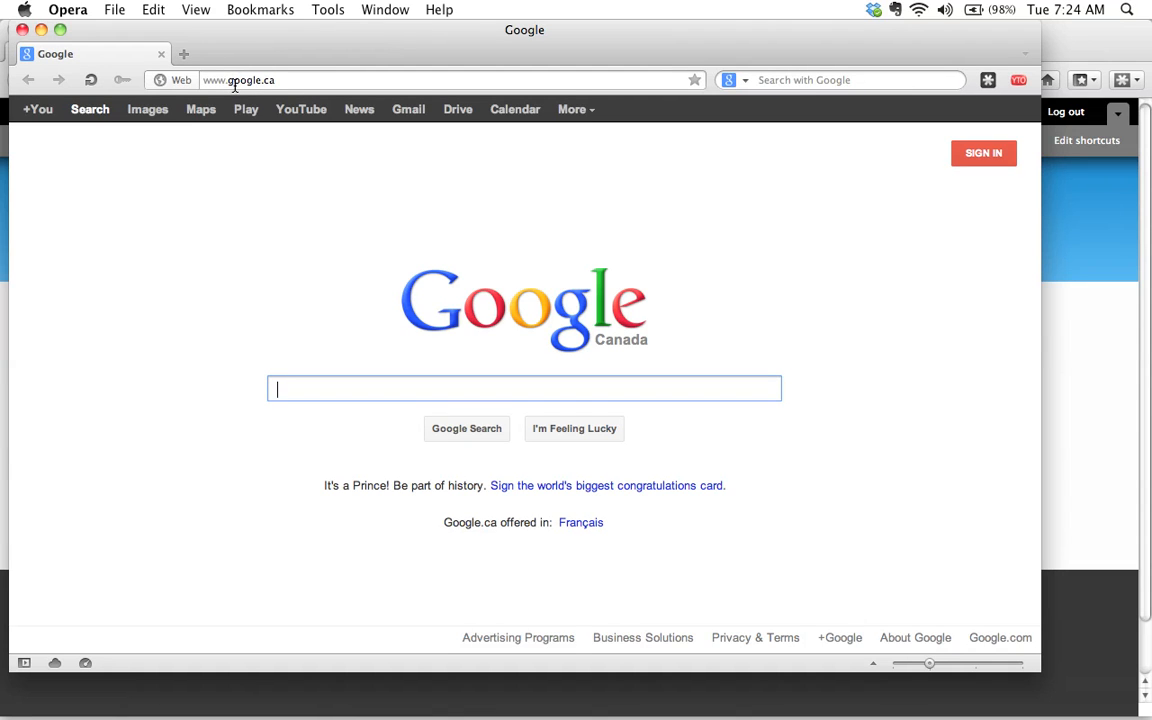
Enter demo.robobunnyattack.com/drupal in Opera's address bar to visit anonymously.
left_click(236, 80)
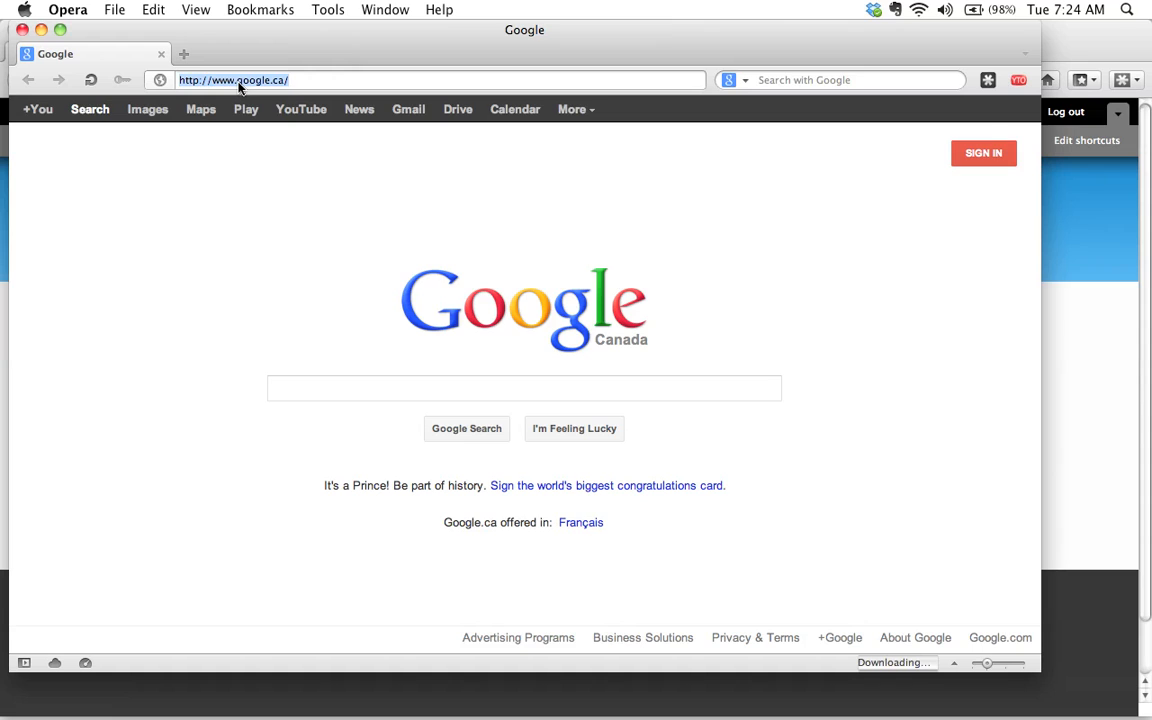
type("demo.robobunnyattack.com/drupal/")
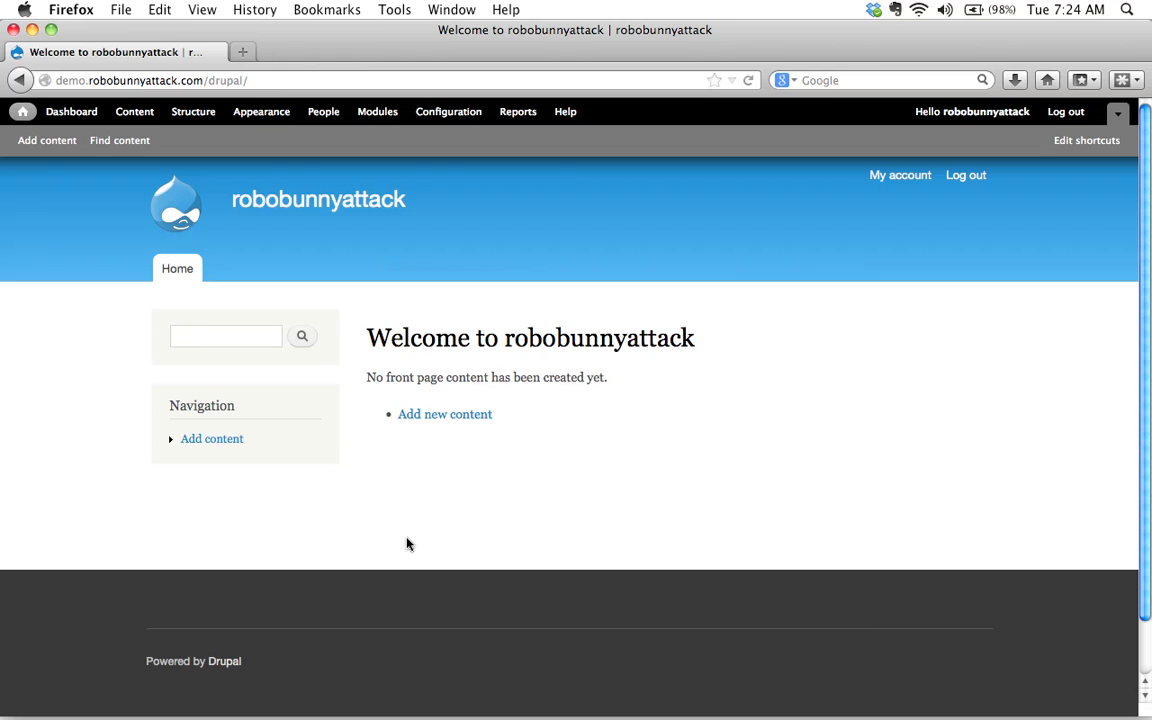
mouse_move(468, 360)
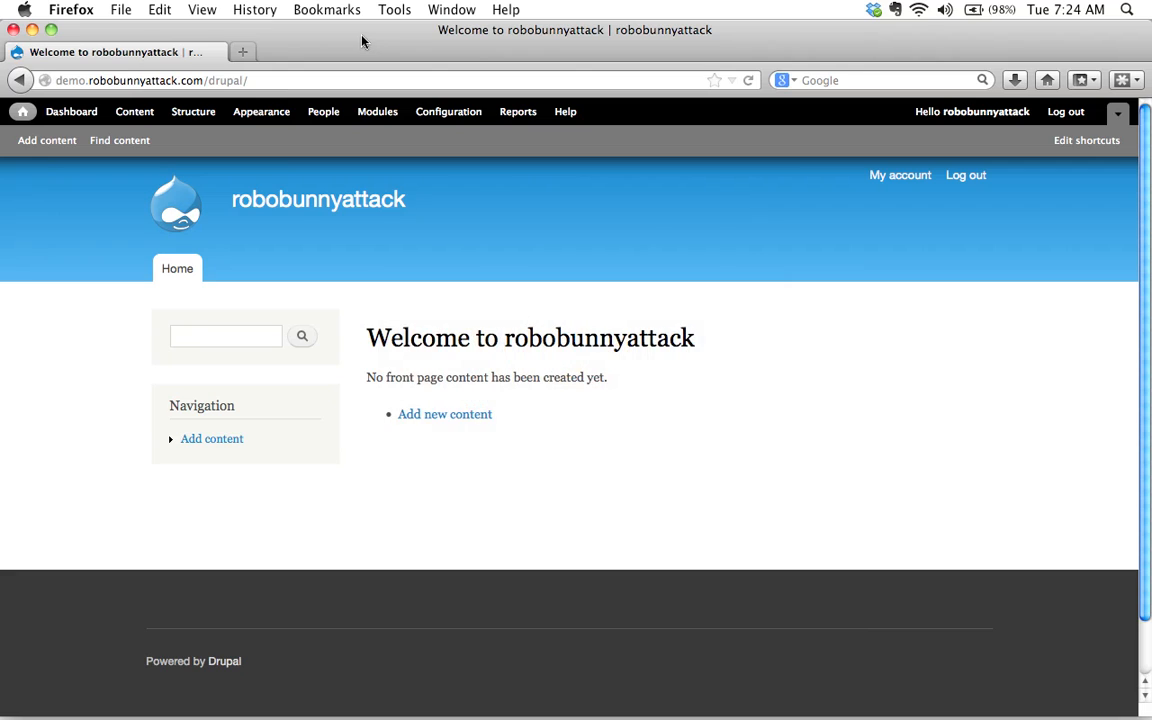
mouse_move(288, 174)
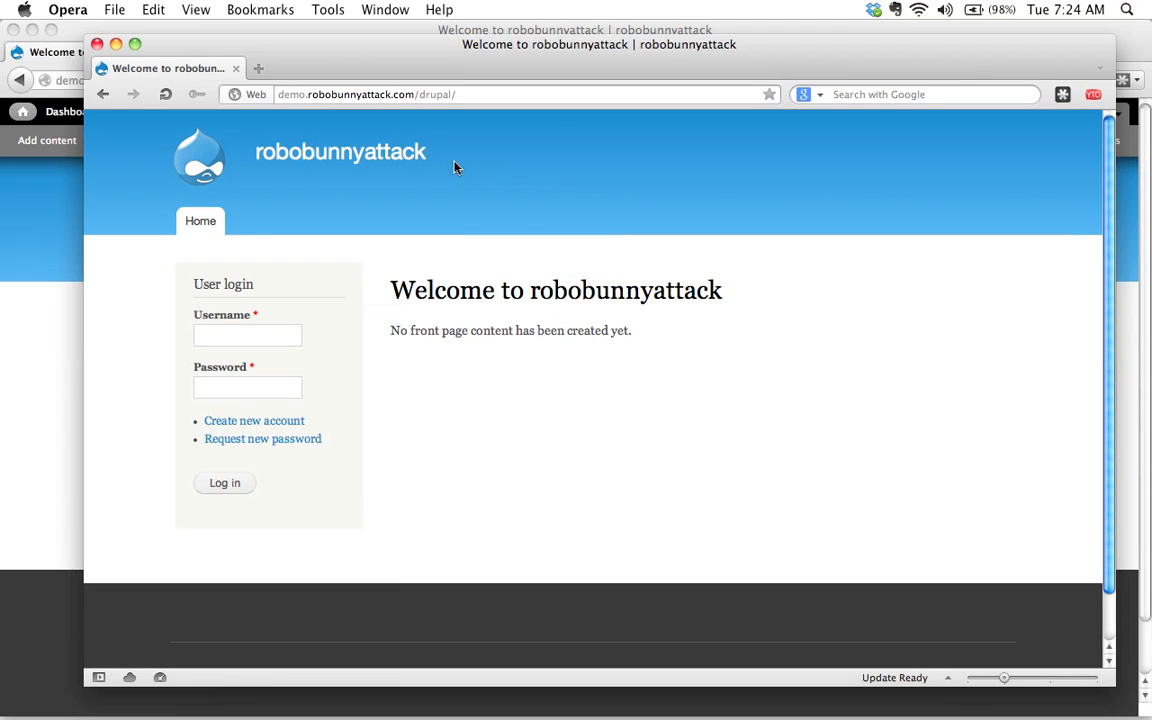
mouse_move(580, 202)
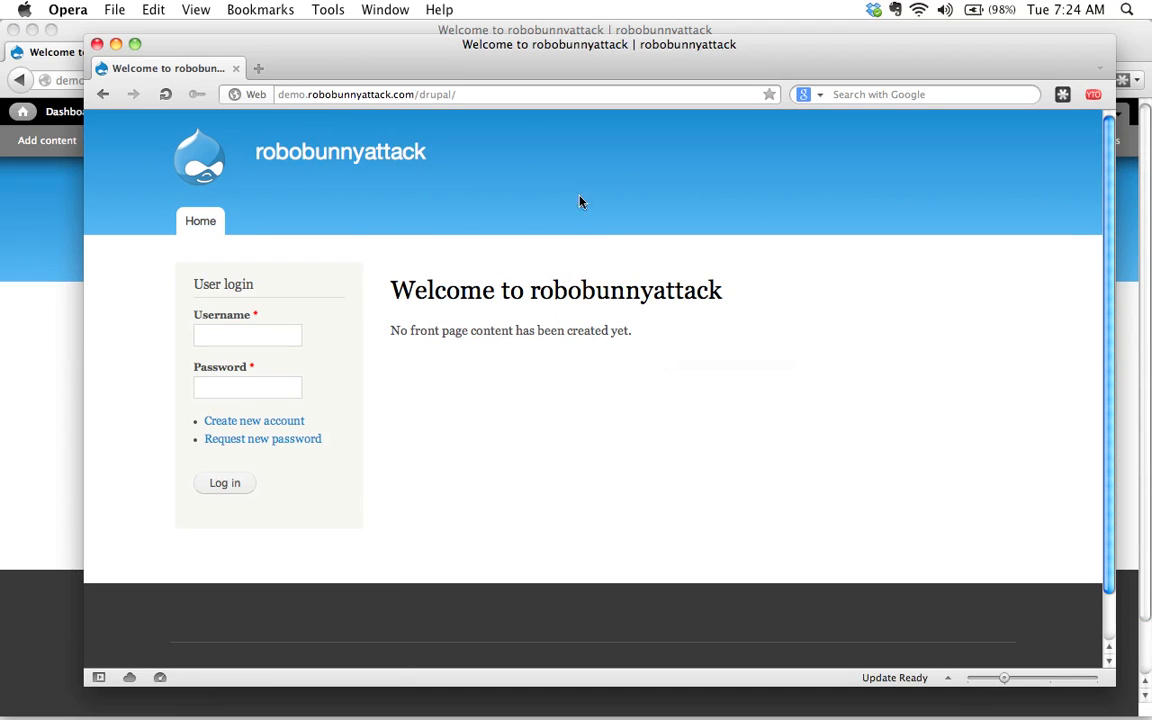
mouse_move(448, 492)
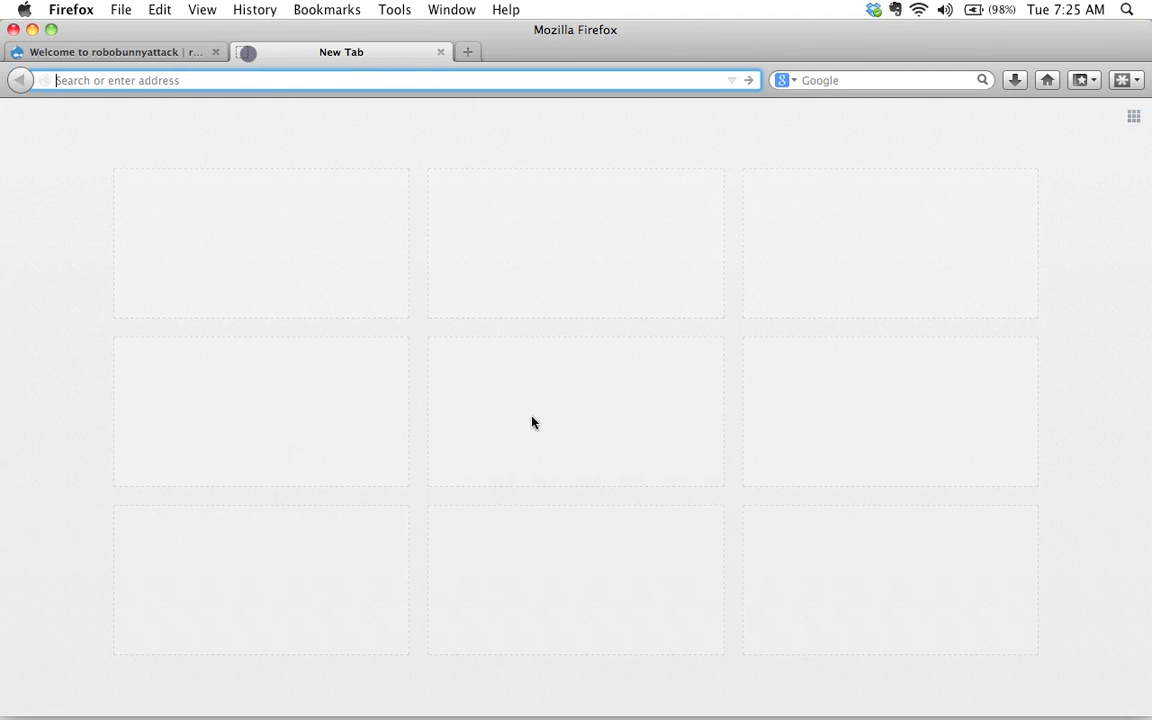
Load demo.robobunnyattack.com/drupal in a new Firefox tab, still logged in.
type("demo")
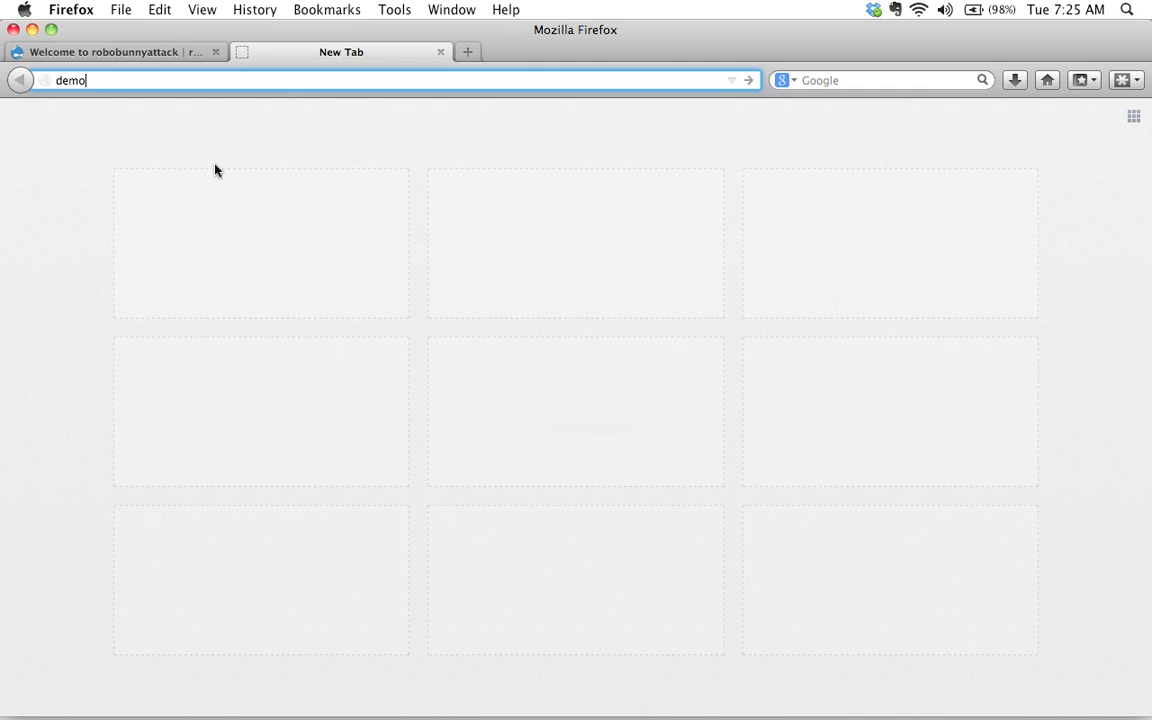
type(".robo")
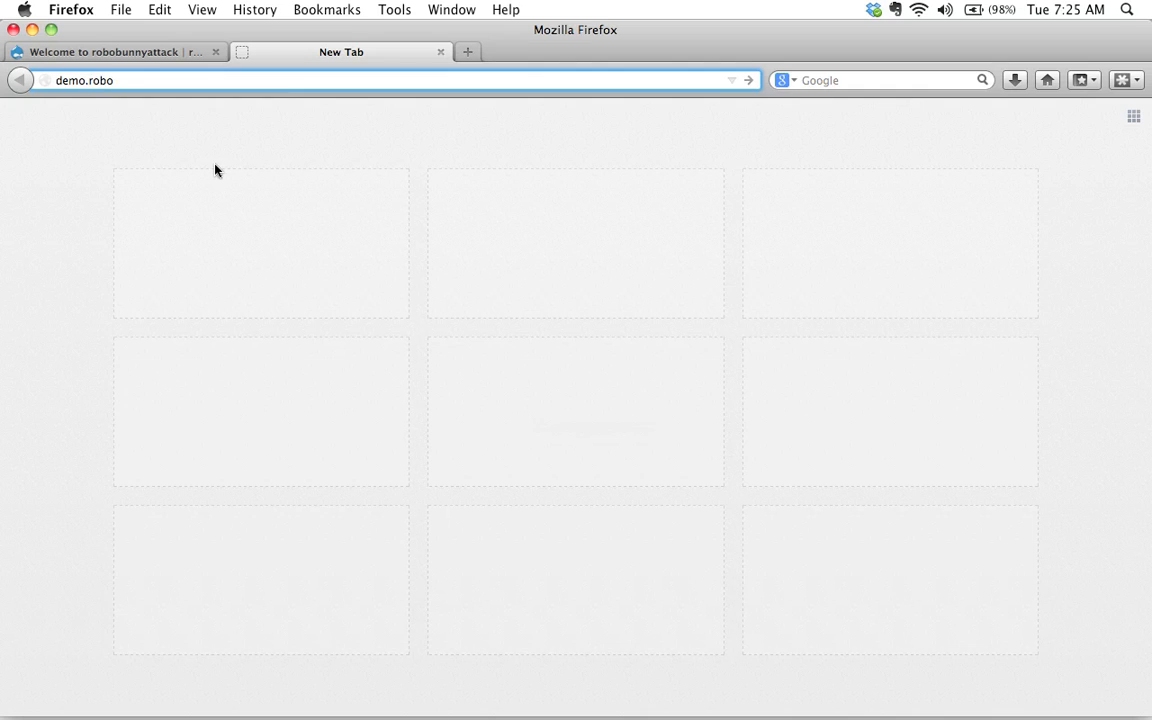
type("bunnyattack.com")
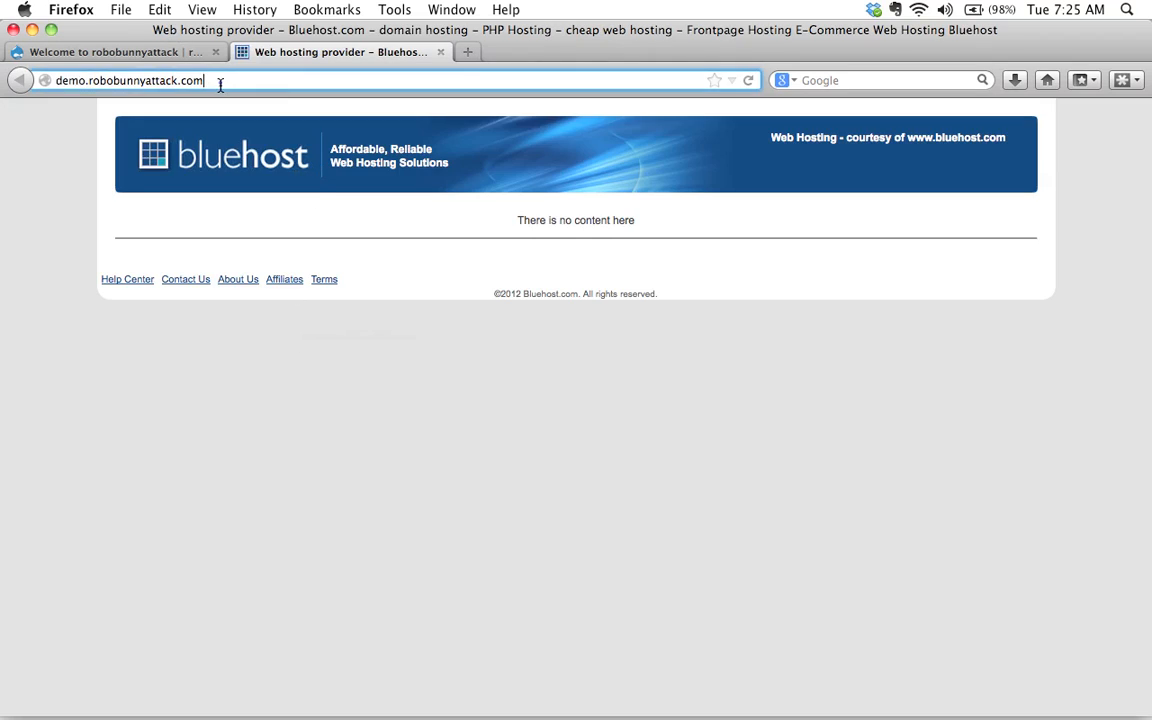
type("/drupal")
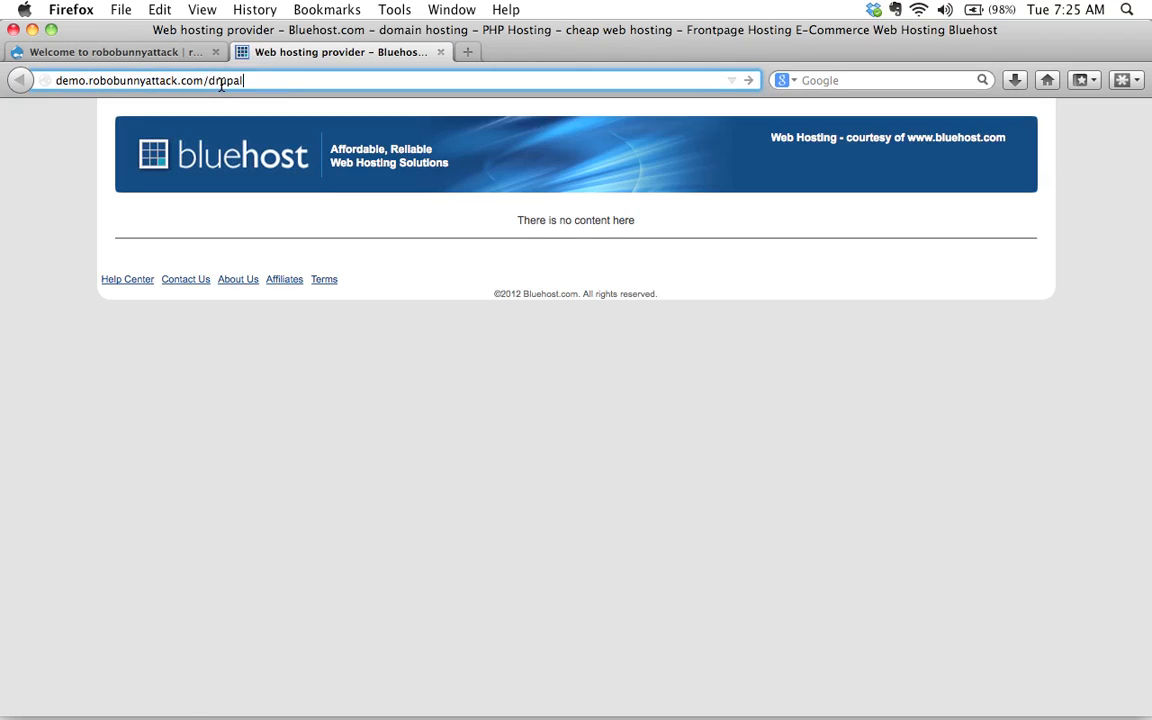
key("Return")
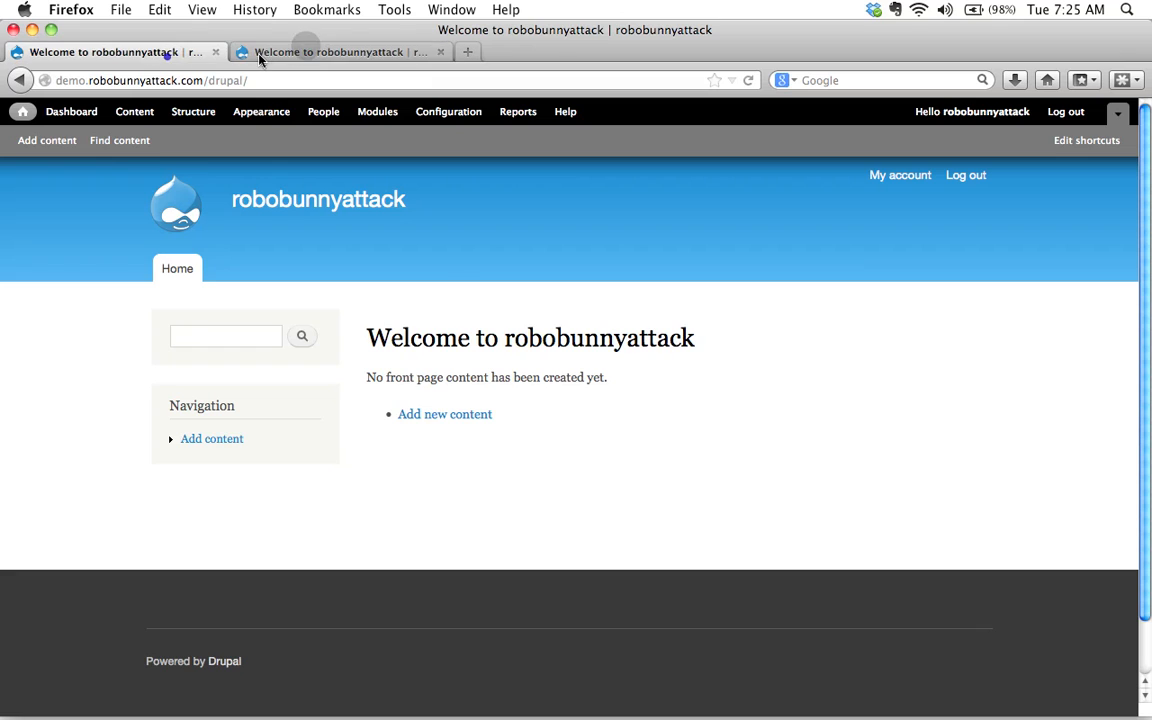
Compare the site in the second tab and the first tab.
left_click(336, 52)
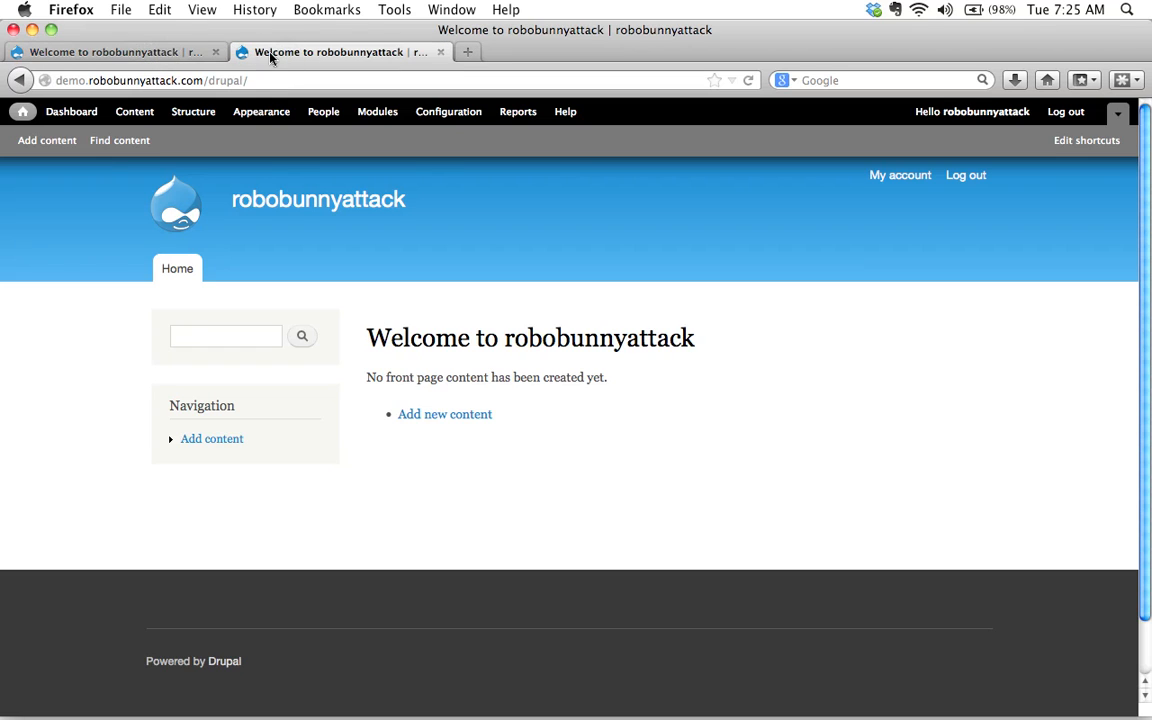
left_click(110, 52)
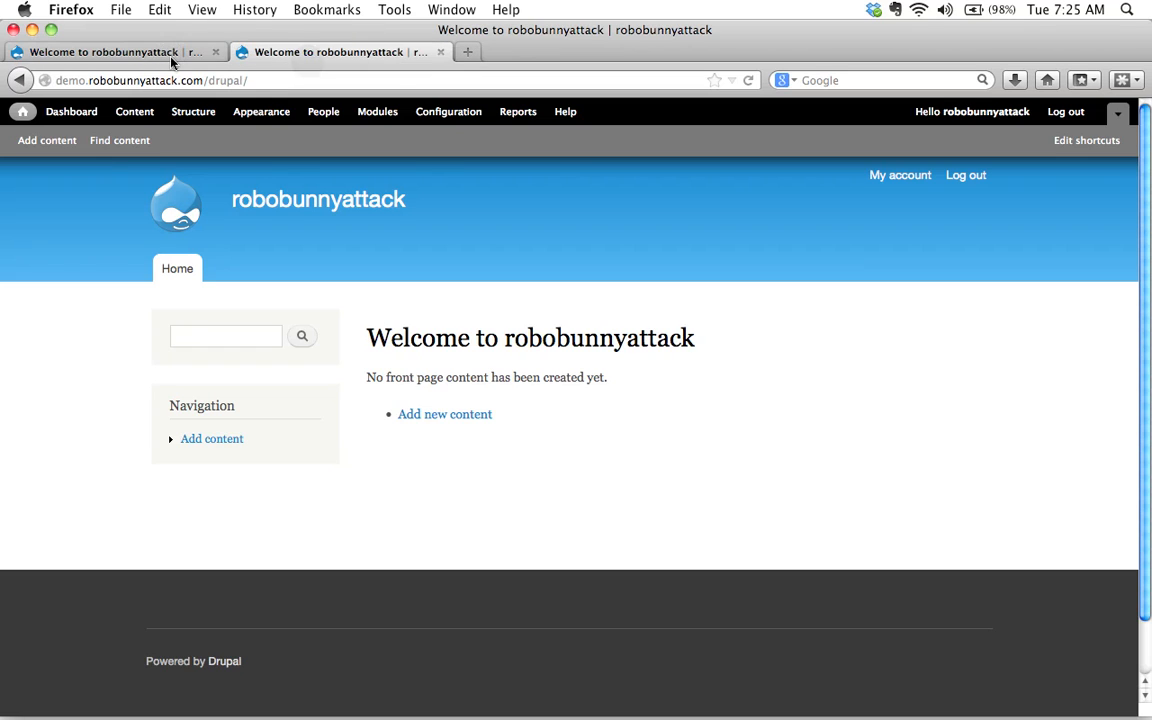
mouse_move(332, 162)
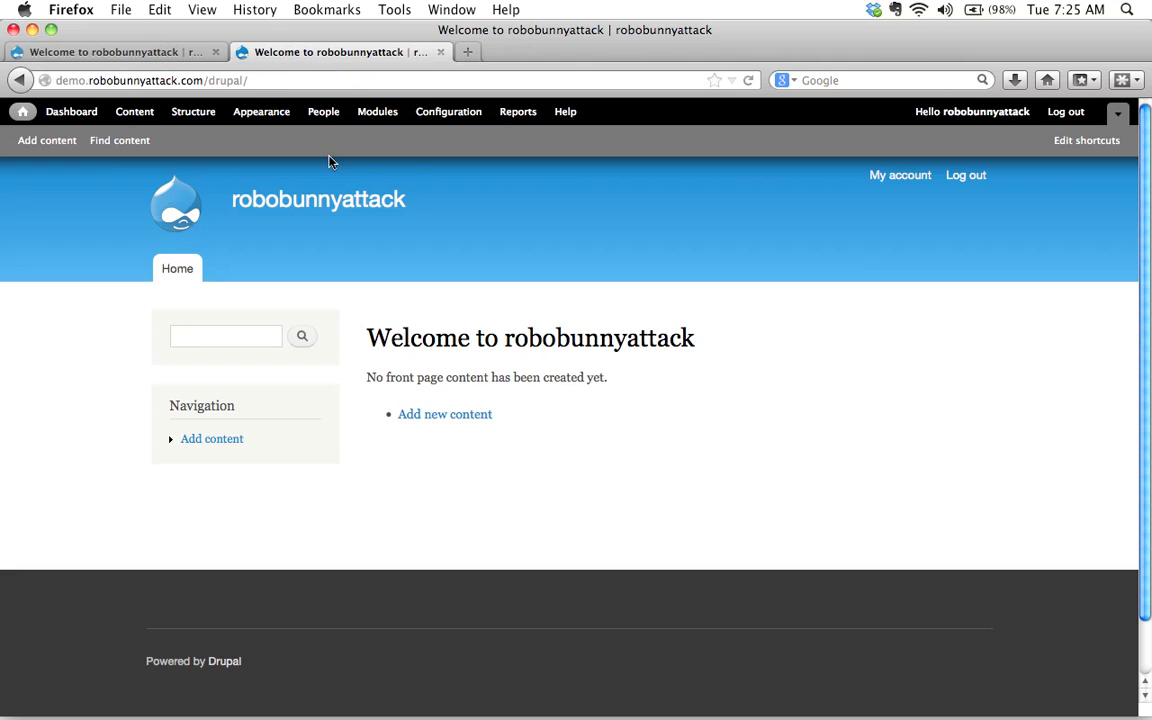
mouse_move(398, 210)
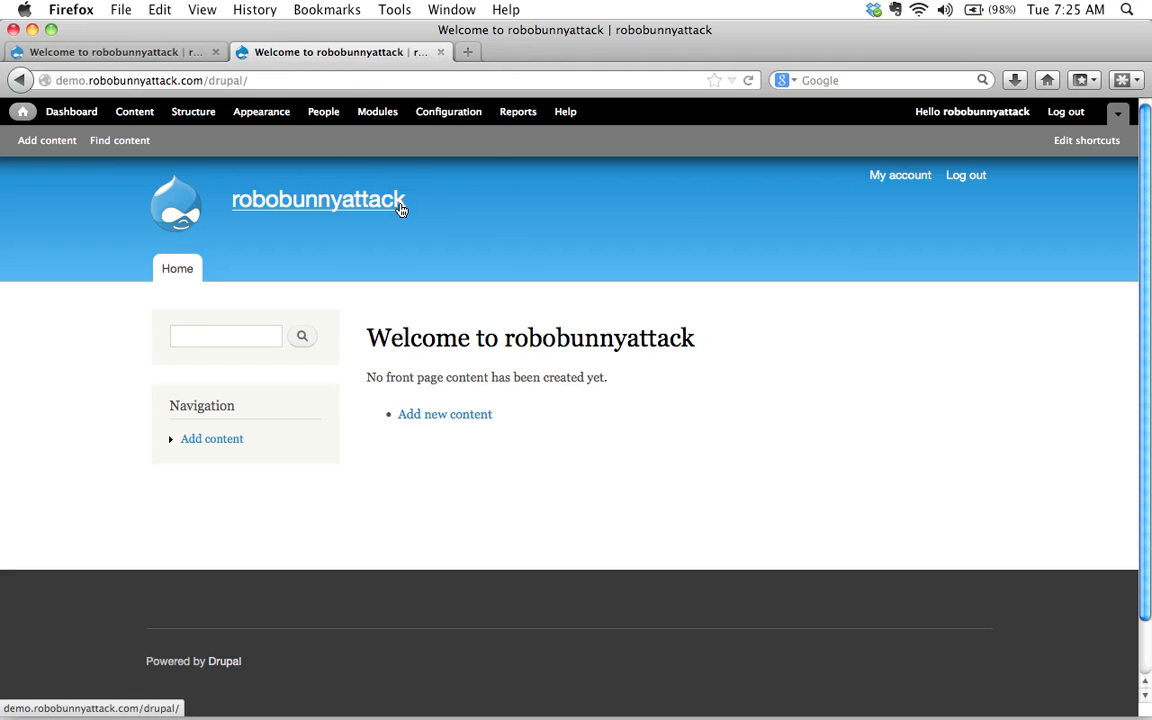
mouse_move(402, 210)
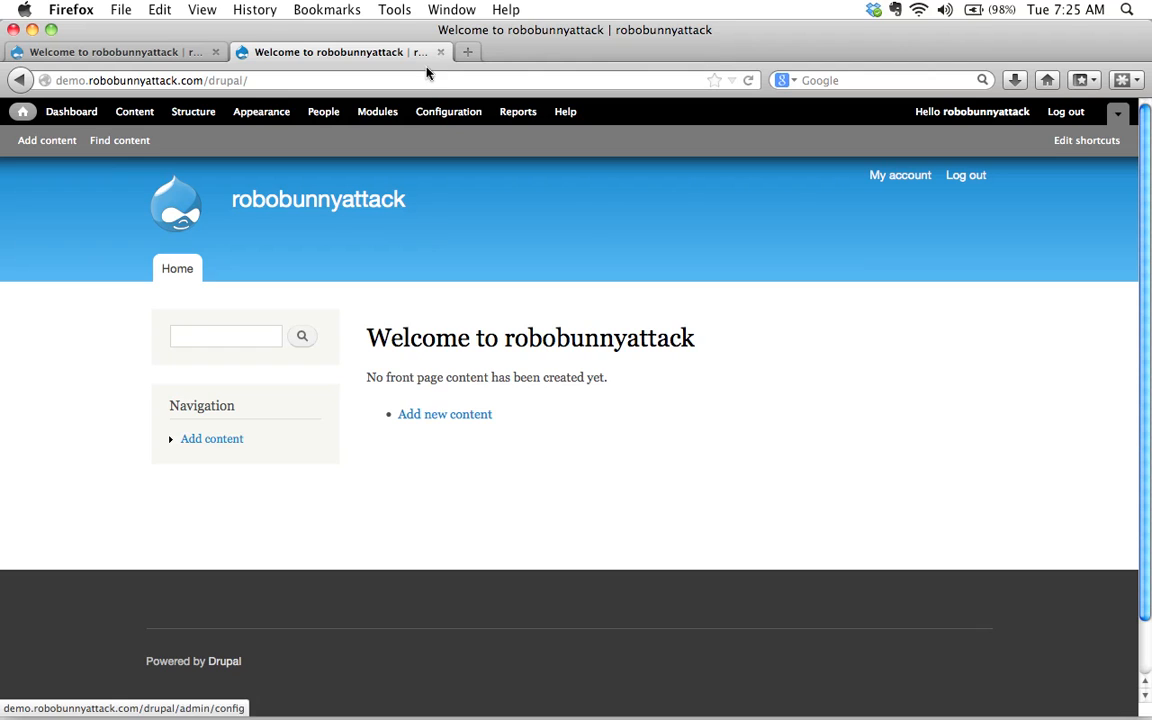
mouse_move(446, 52)
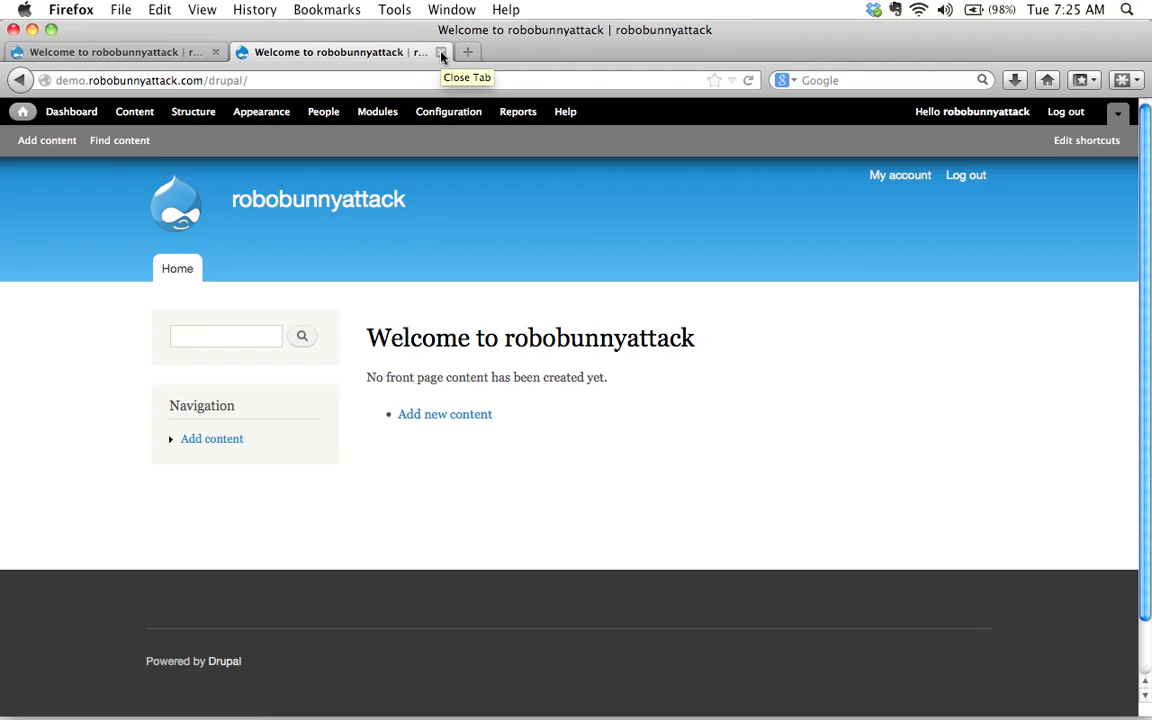
Close the duplicate tab and log out of robobunnyattack.
left_click(432, 52)
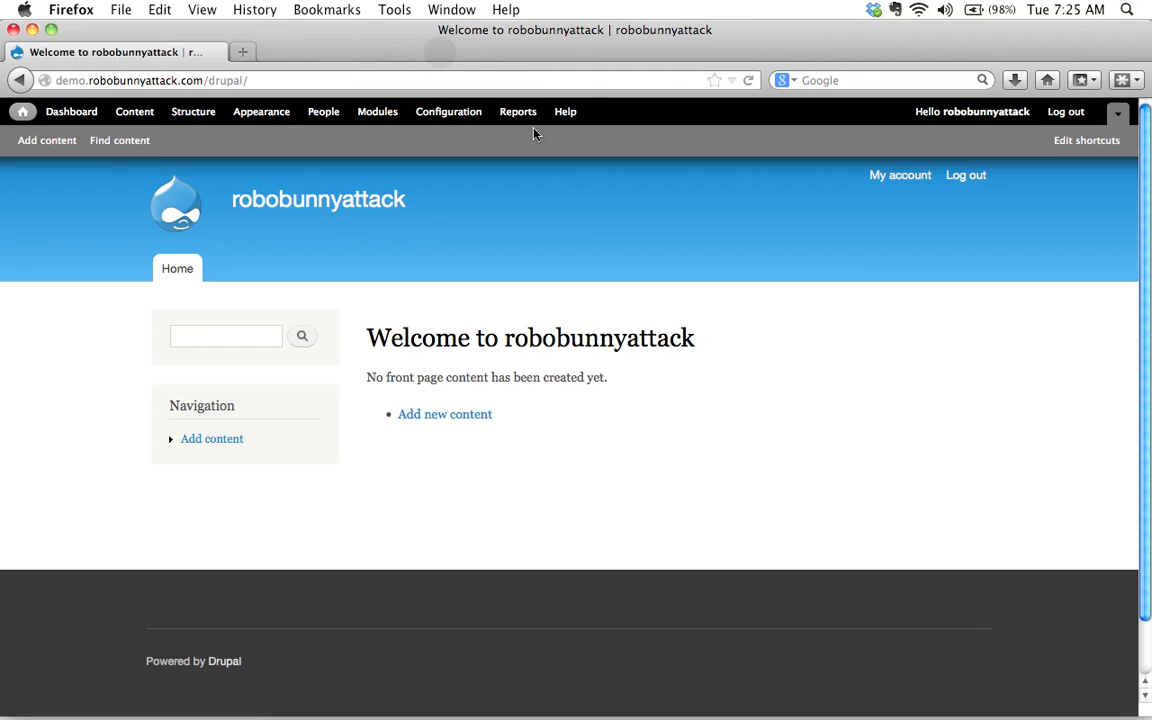
left_click(1070, 112)
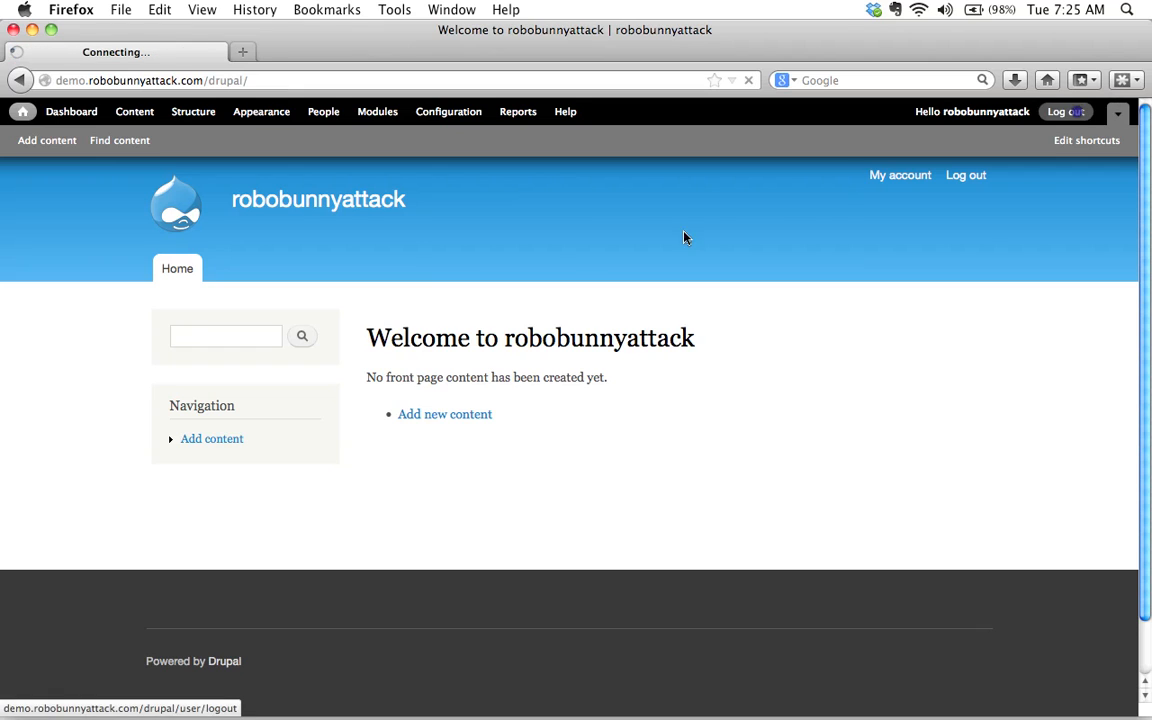
left_click(1070, 112)
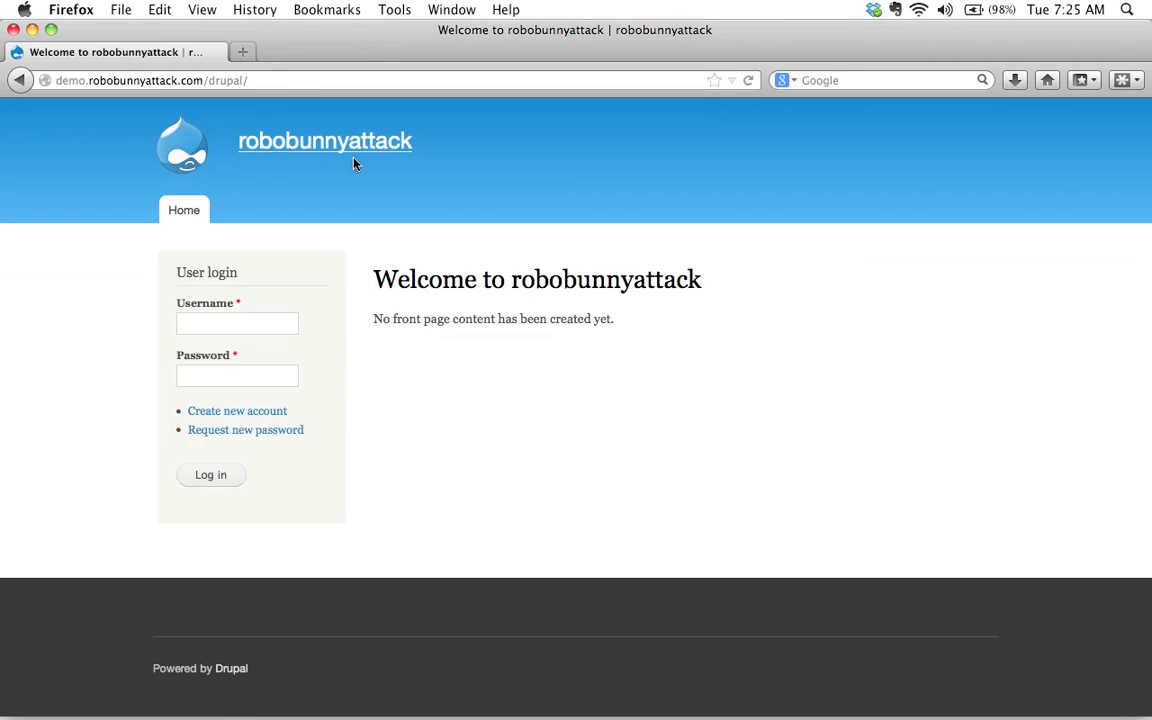
Change the address to /drupal/user to load the user page.
left_click(268, 80)
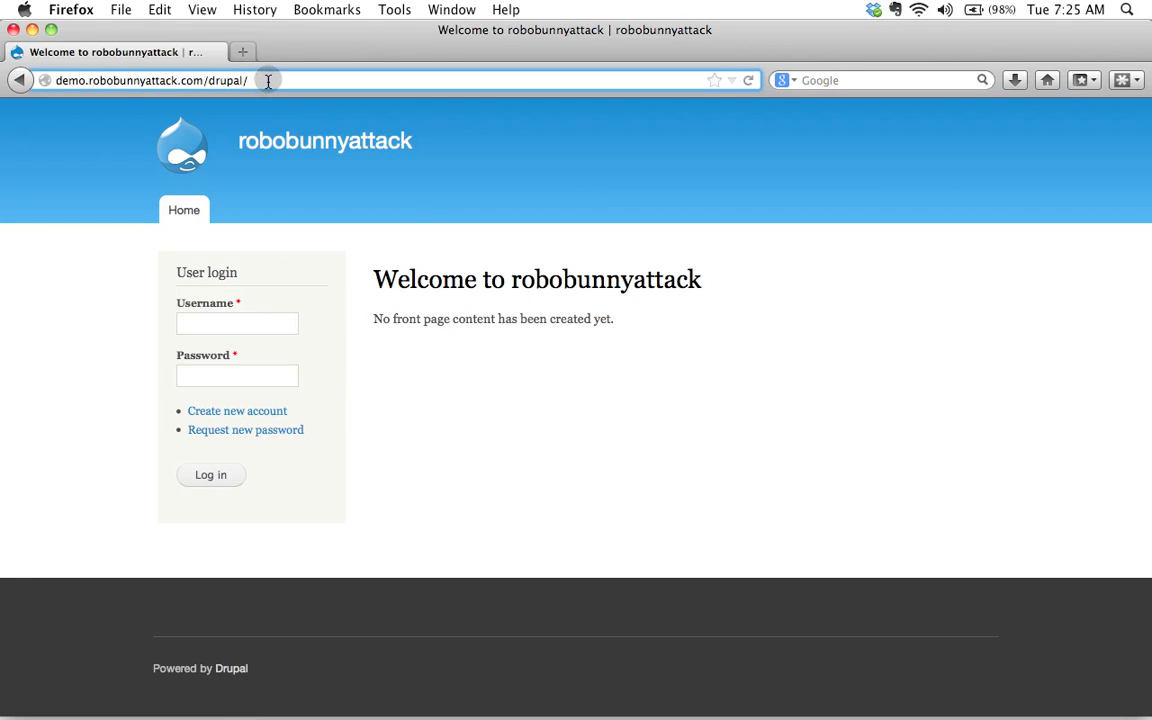
type("user")
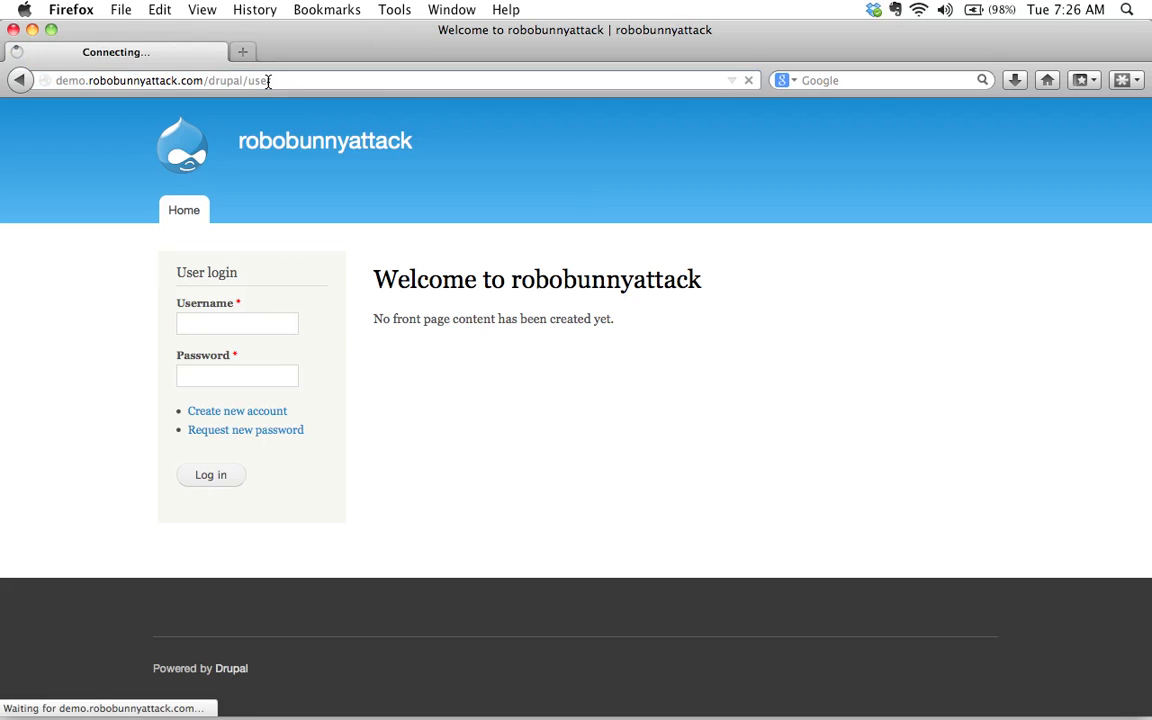